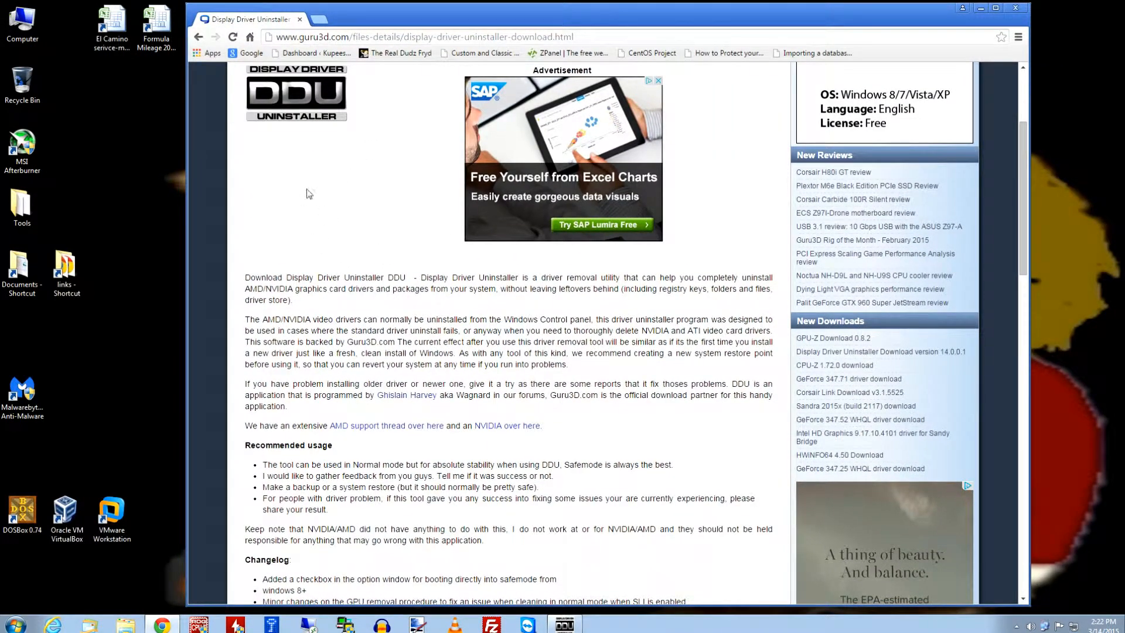
mouse_move(1032, 208)
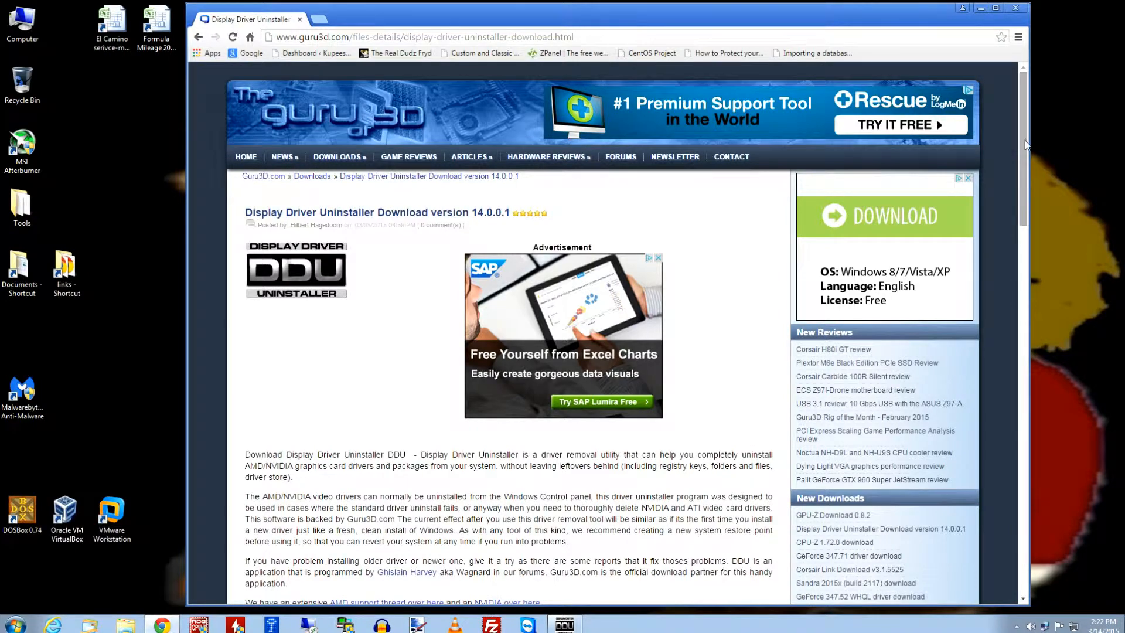
Step: Scroll down the Guru3D DDU download page to the Download Locations list
scroll("down", 3)
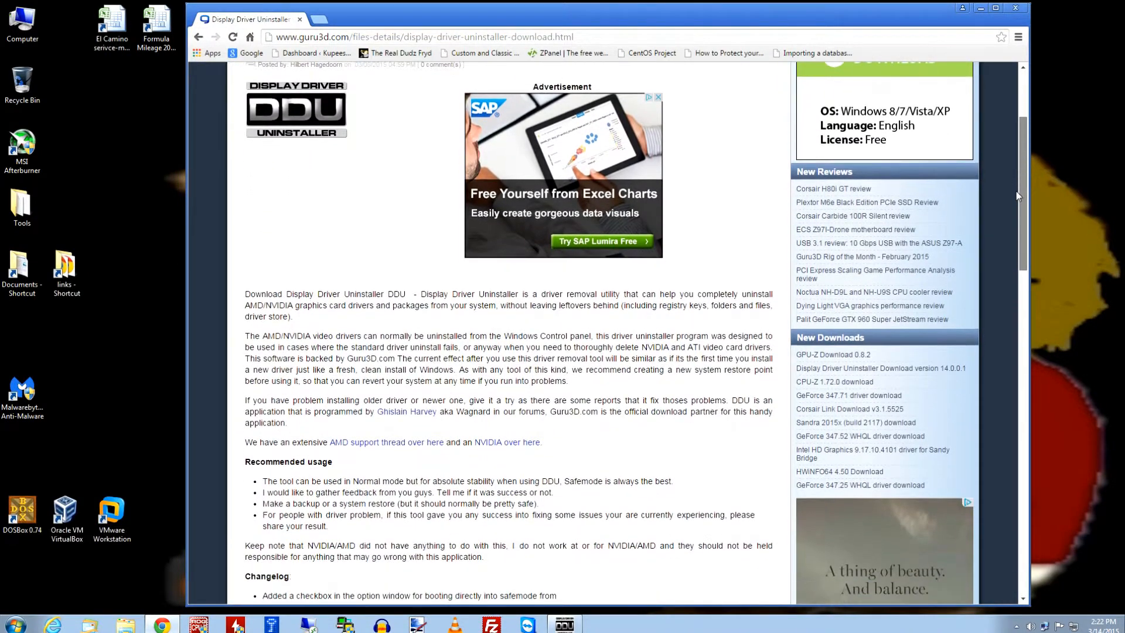
scroll("down", 3)
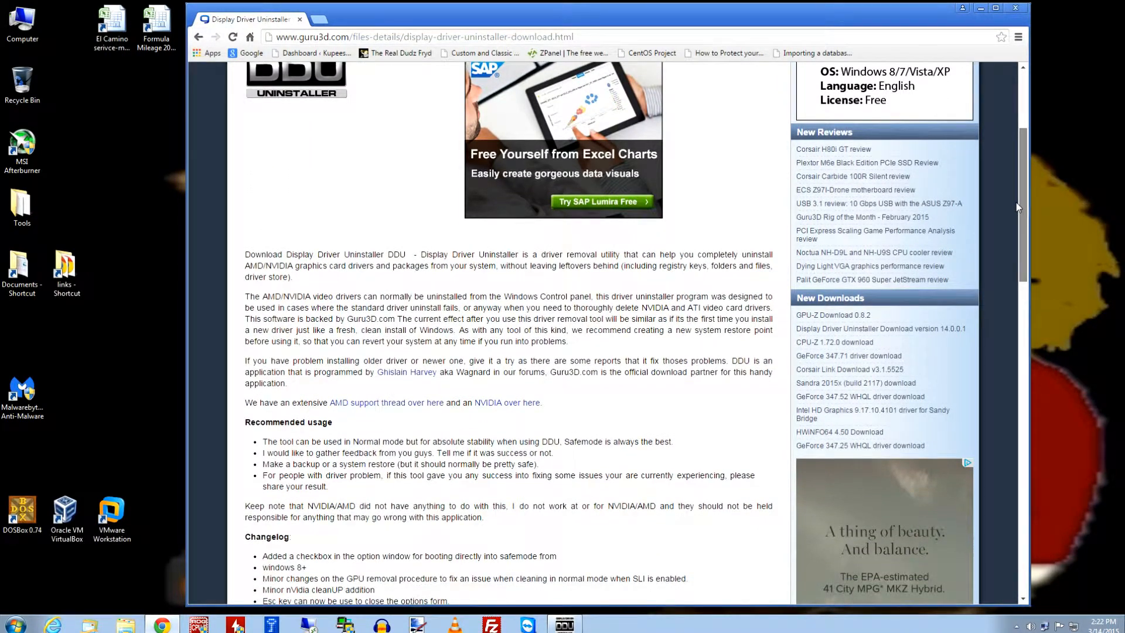
scroll("down", 3)
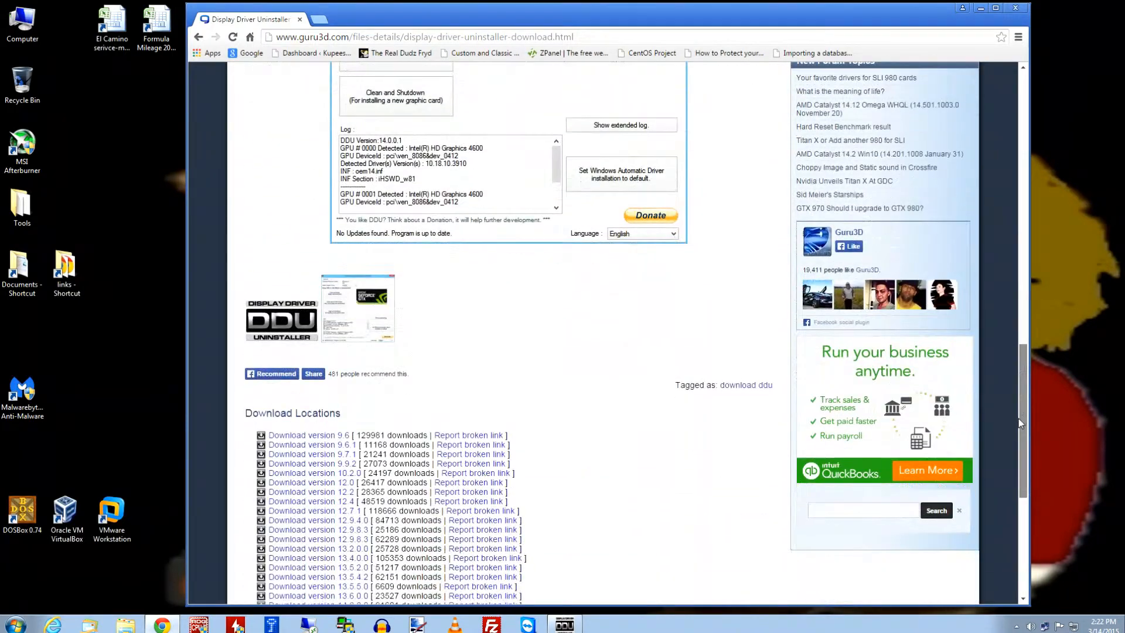
scroll("down", 3)
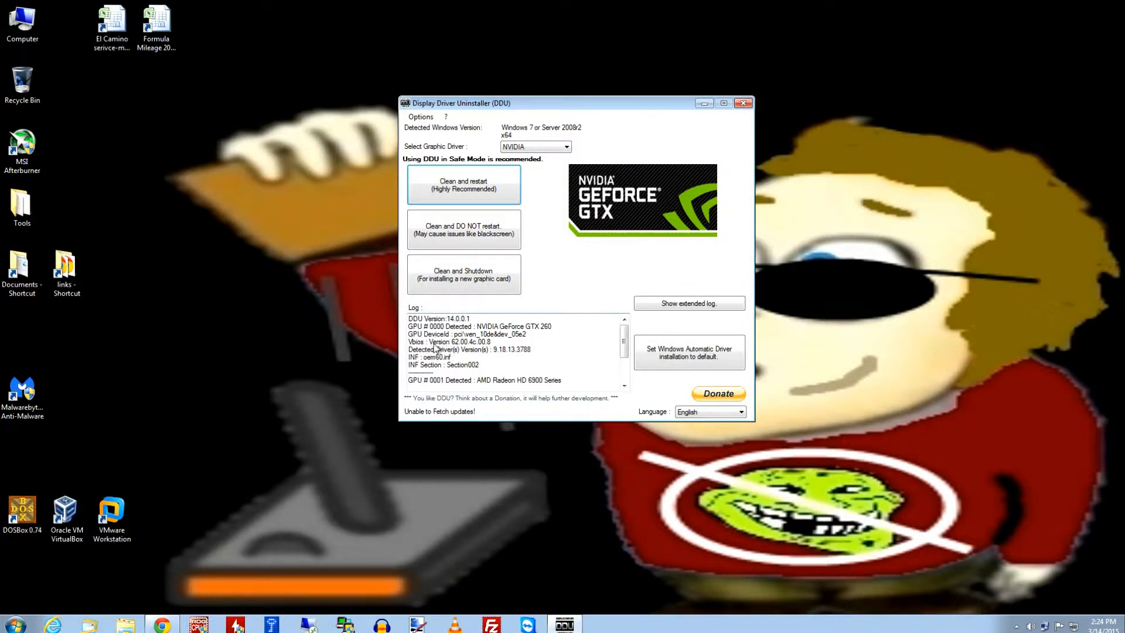
mouse_move(553, 359)
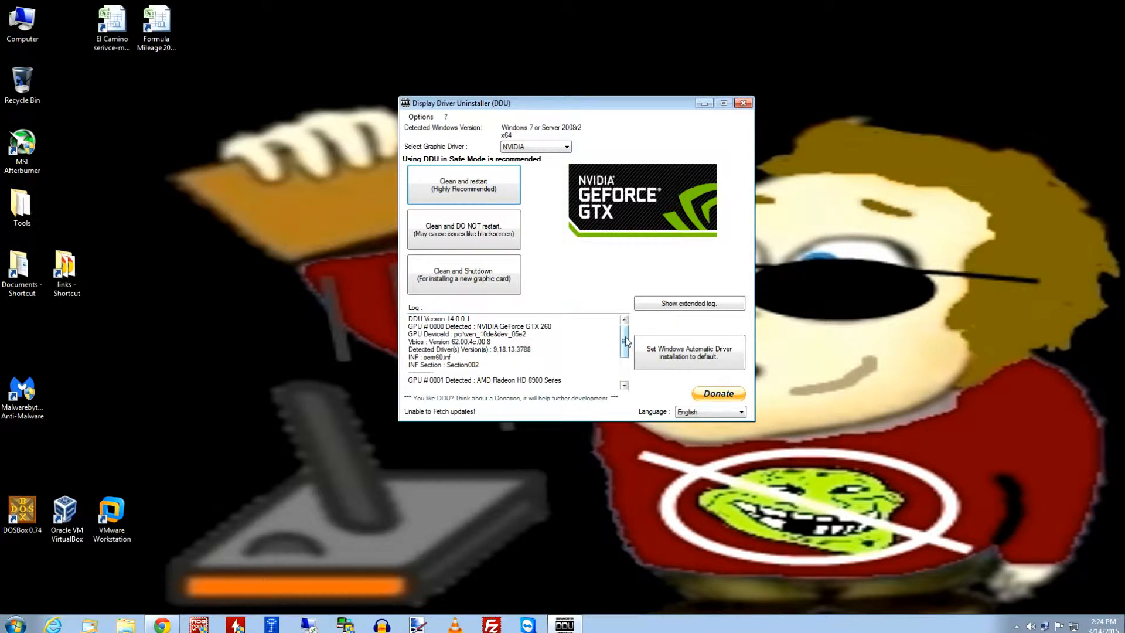
scroll("down", 3)
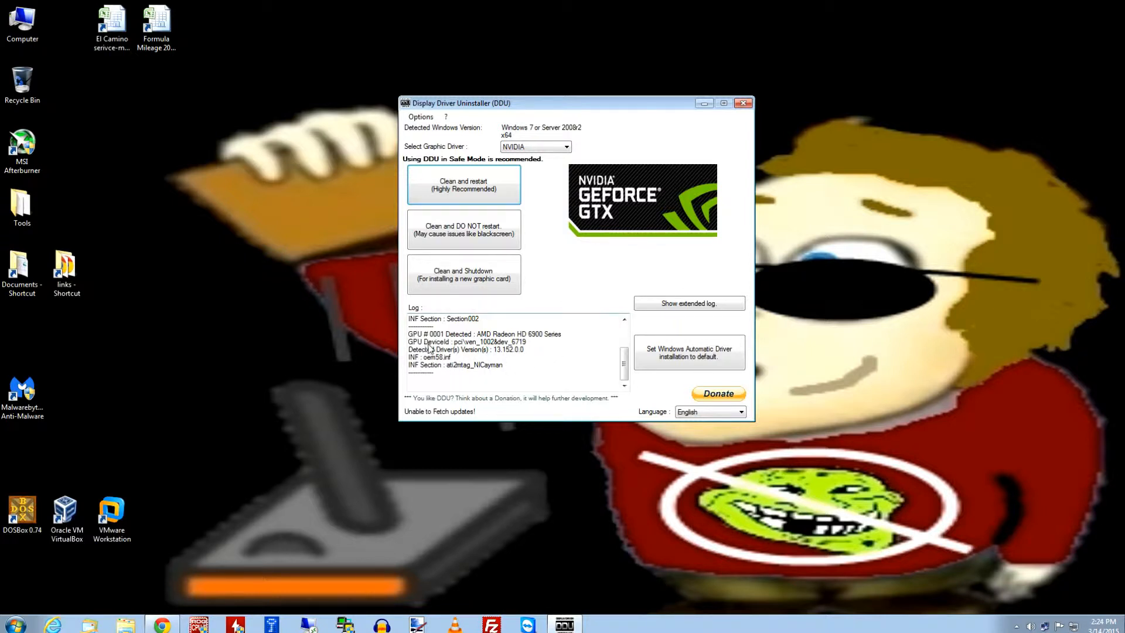
mouse_move(533, 349)
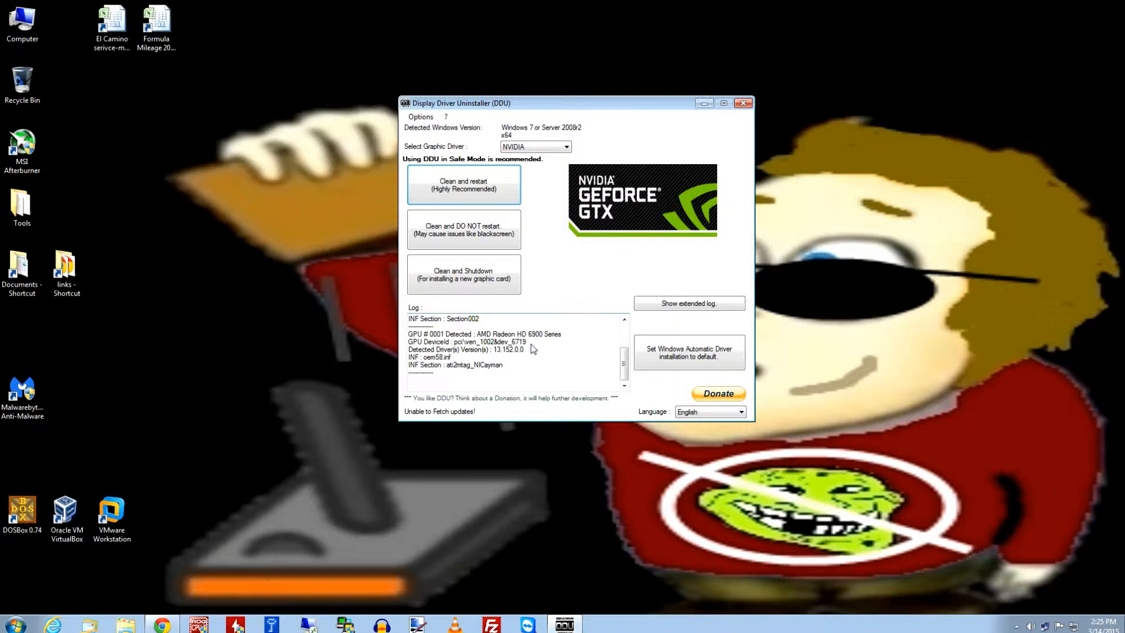
mouse_move(600, 367)
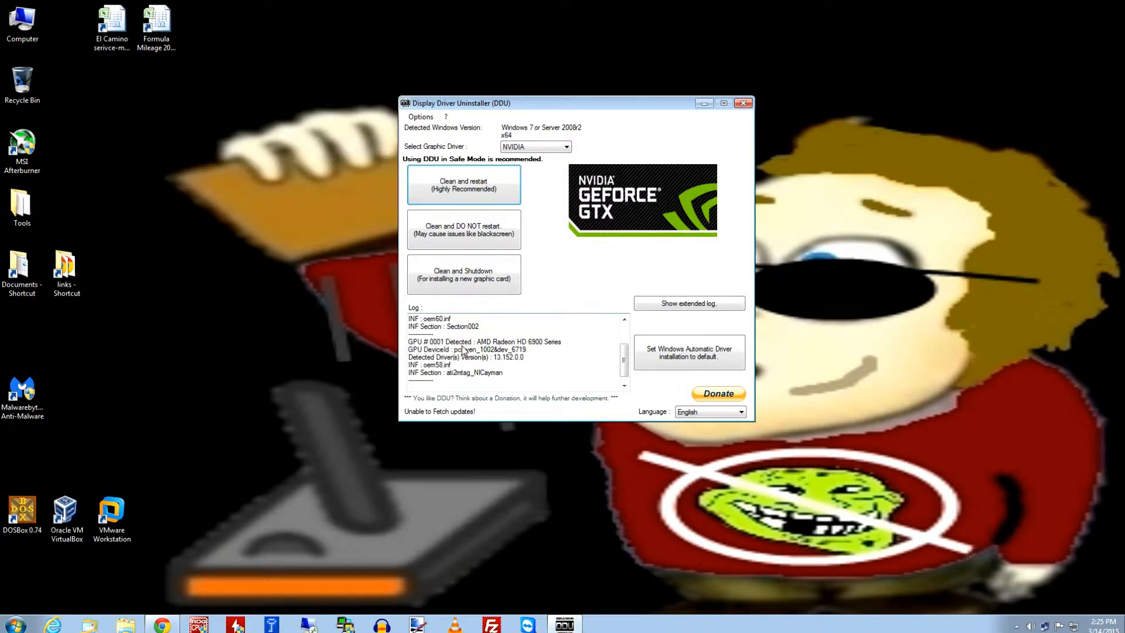
mouse_move(591, 336)
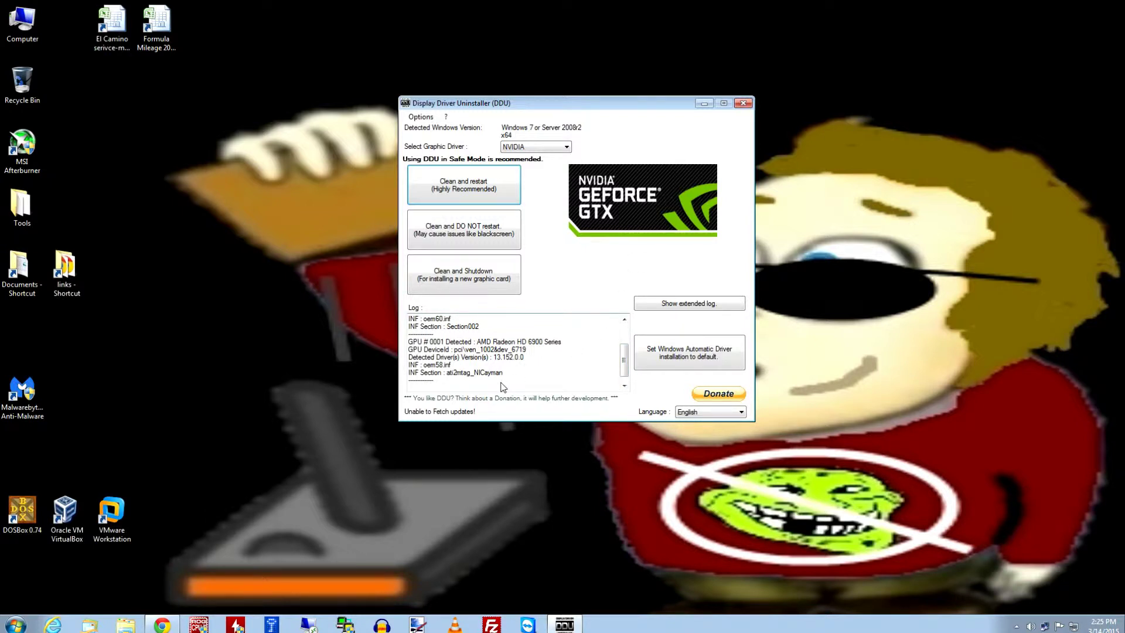
mouse_move(490, 374)
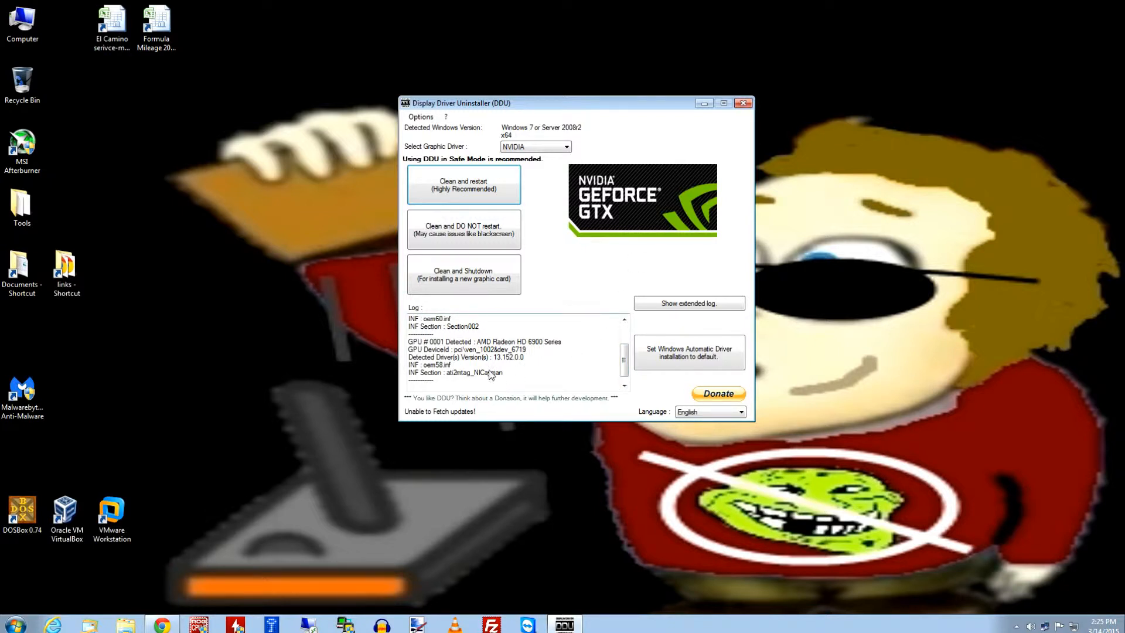
mouse_move(493, 188)
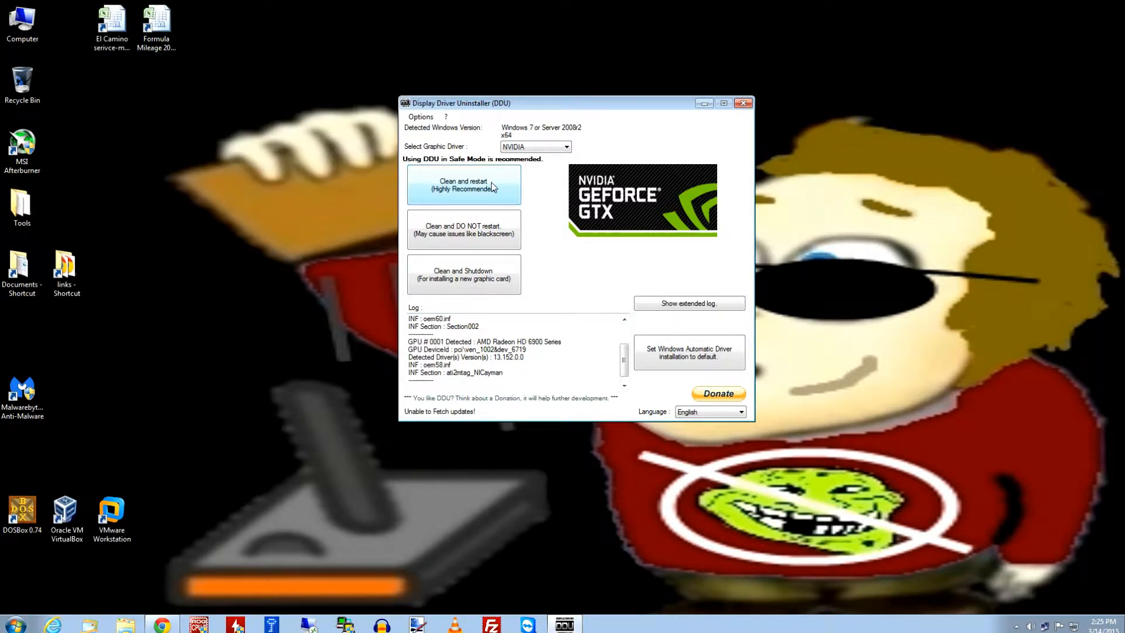
mouse_move(491, 188)
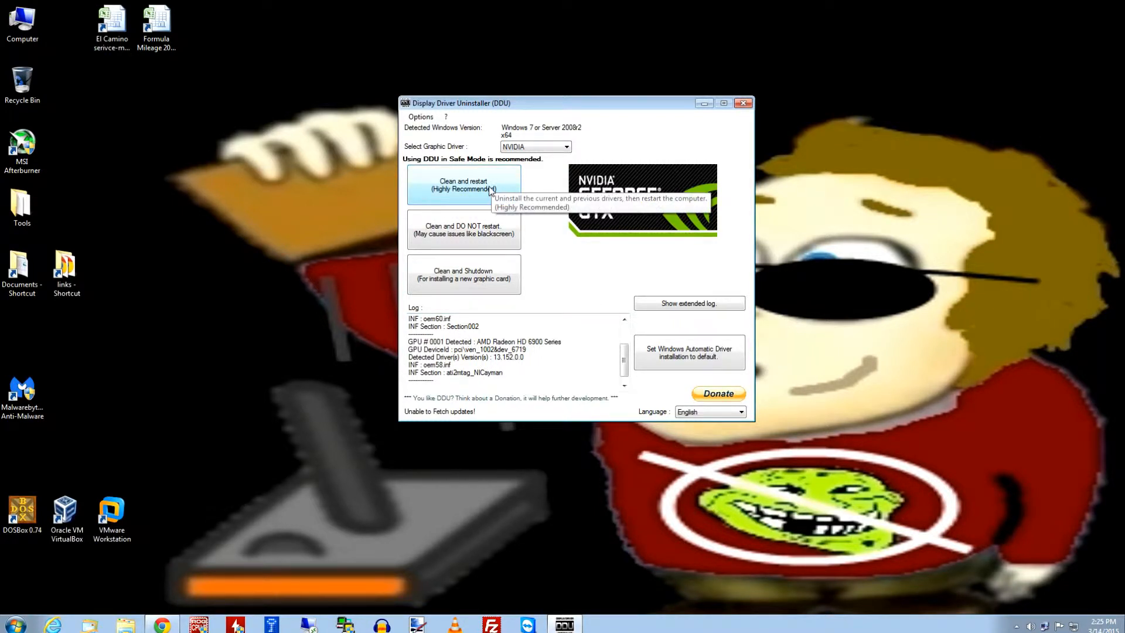
mouse_move(527, 234)
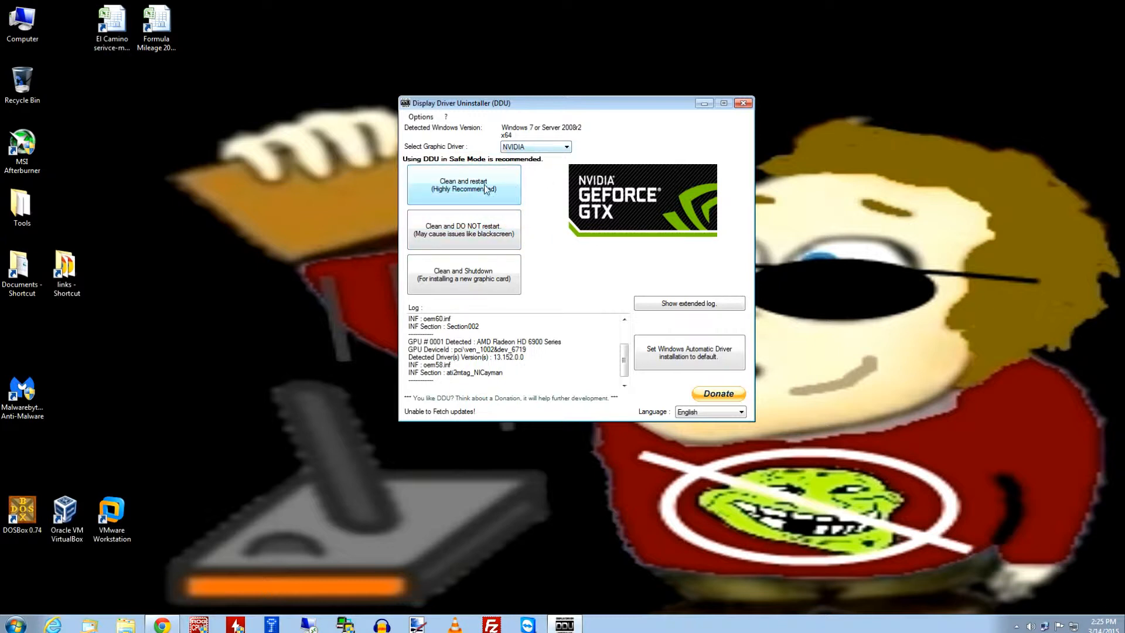
mouse_move(477, 148)
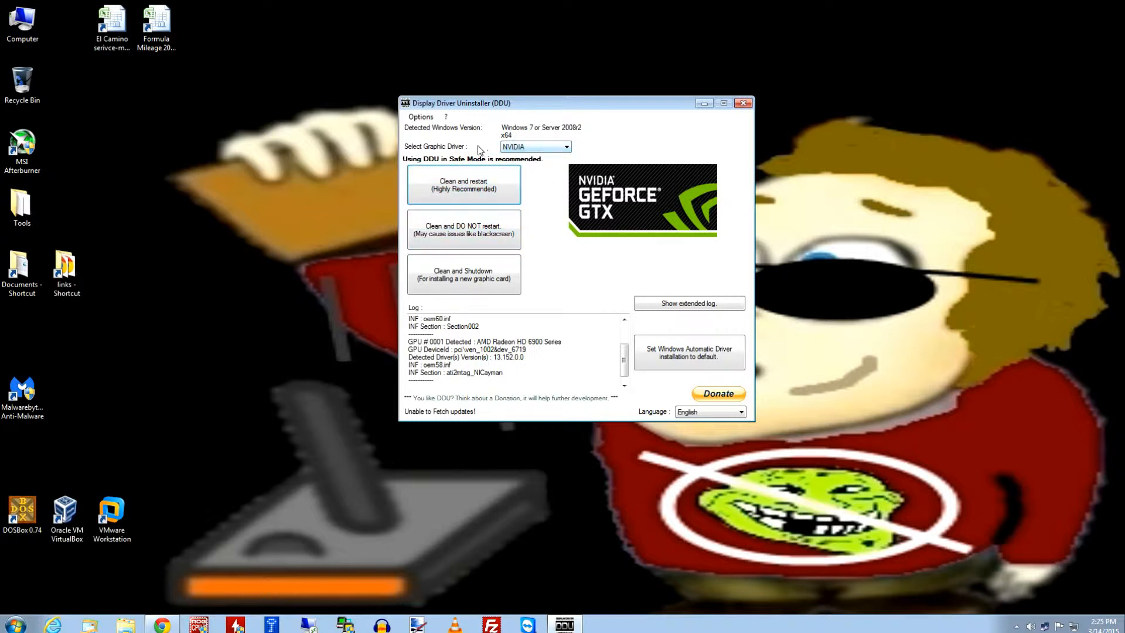
Step: Choose AMD as the graphic driver to remove, showing the Radeon Graphics logo
left_click(531, 147)
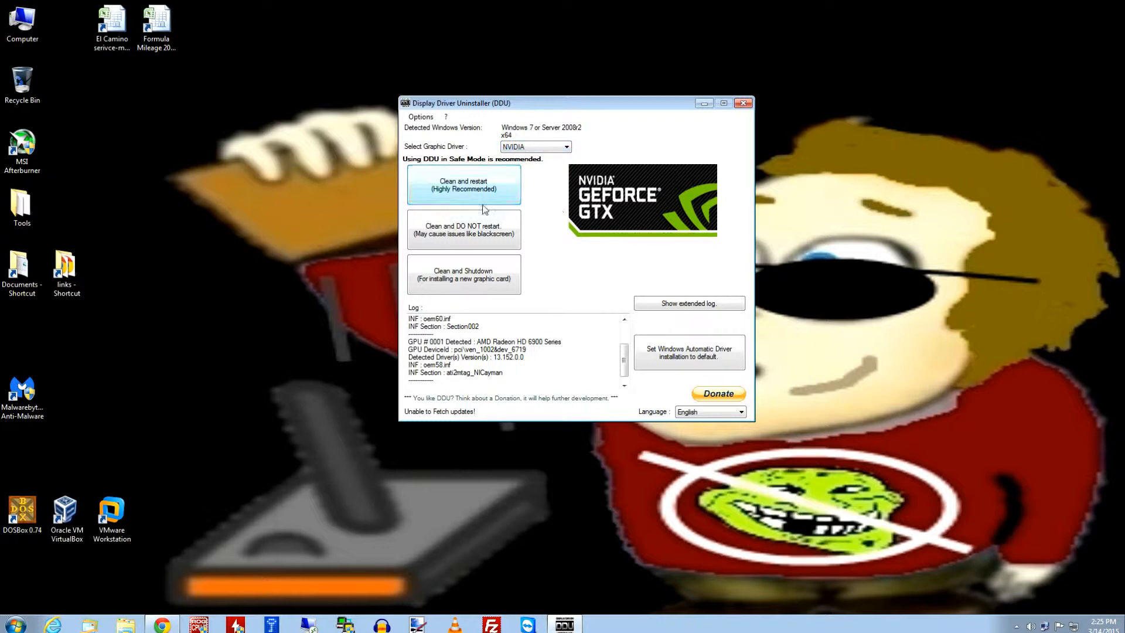
mouse_move(547, 204)
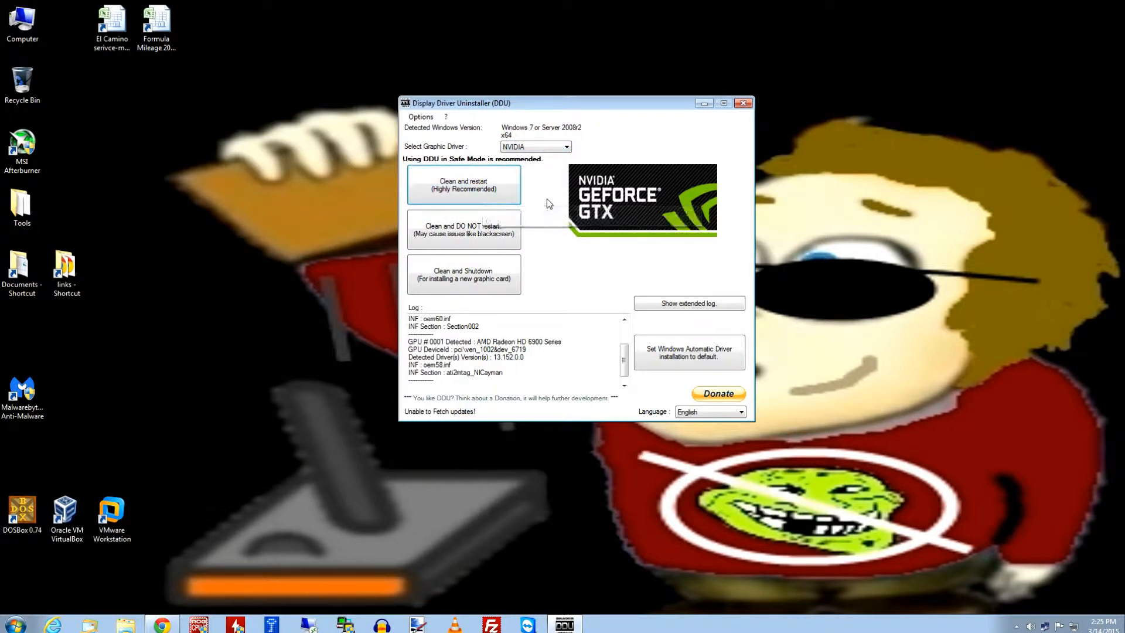
left_click(565, 147)
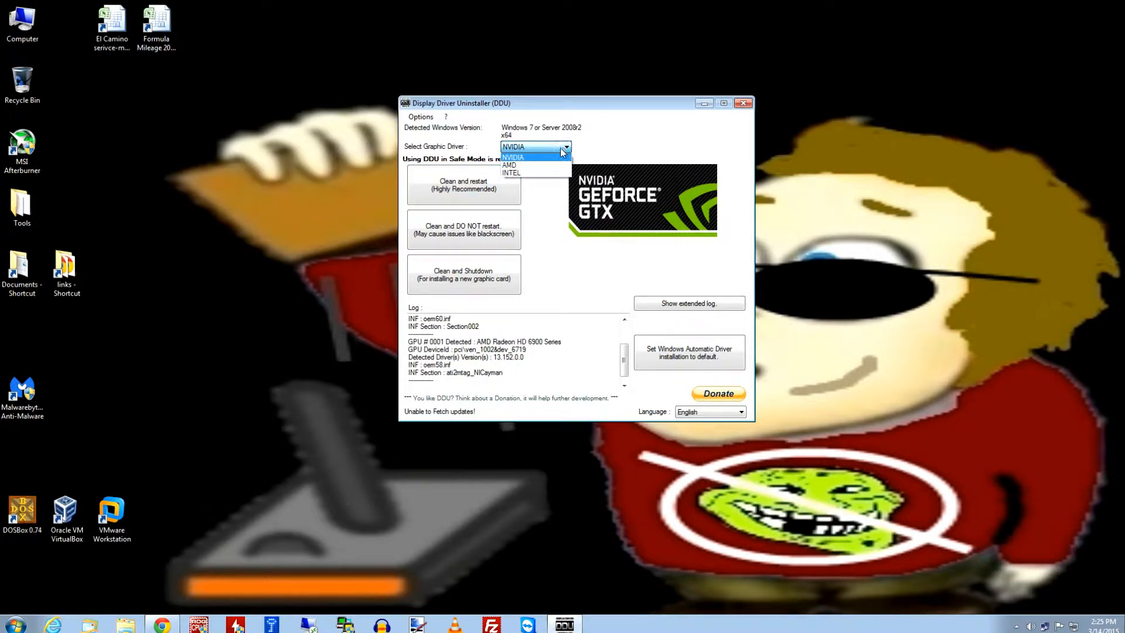
left_click(509, 165)
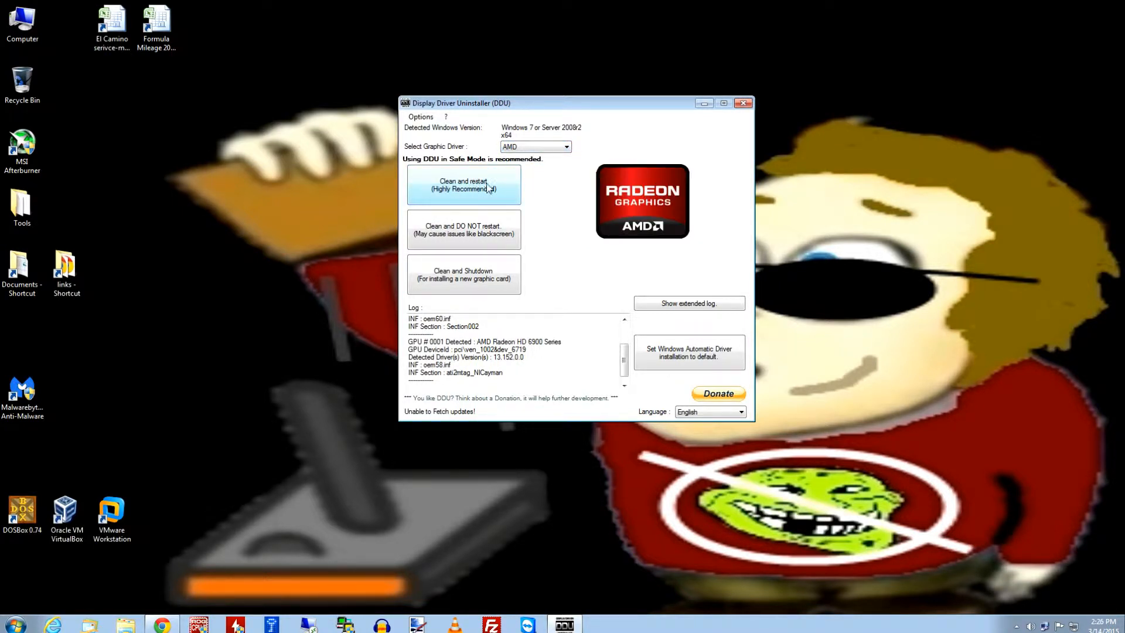
mouse_move(485, 202)
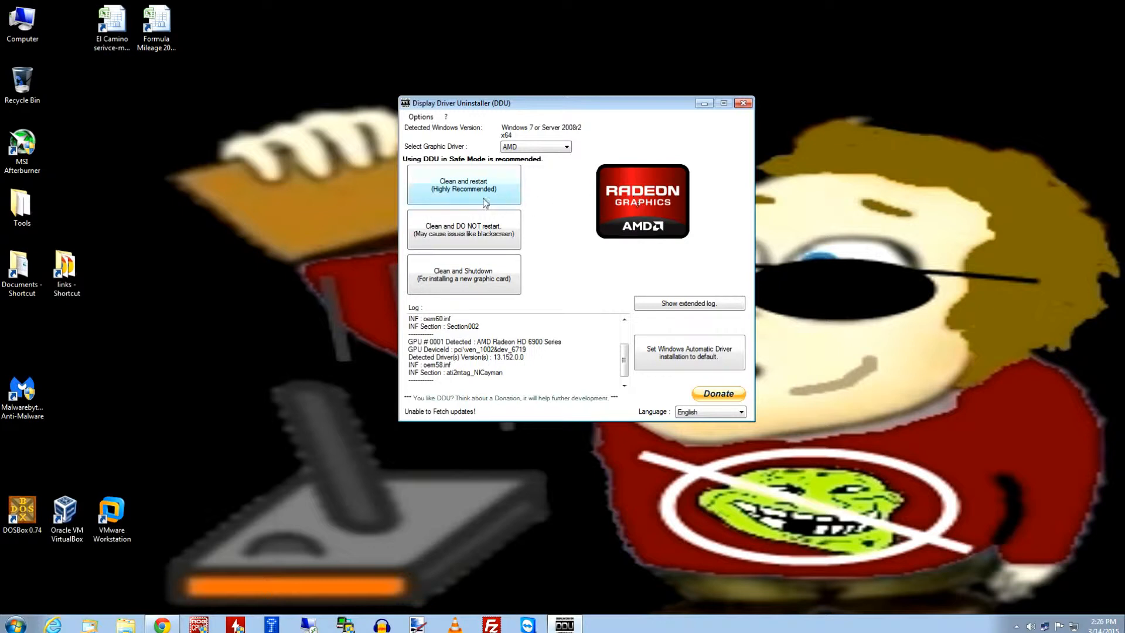
mouse_move(483, 190)
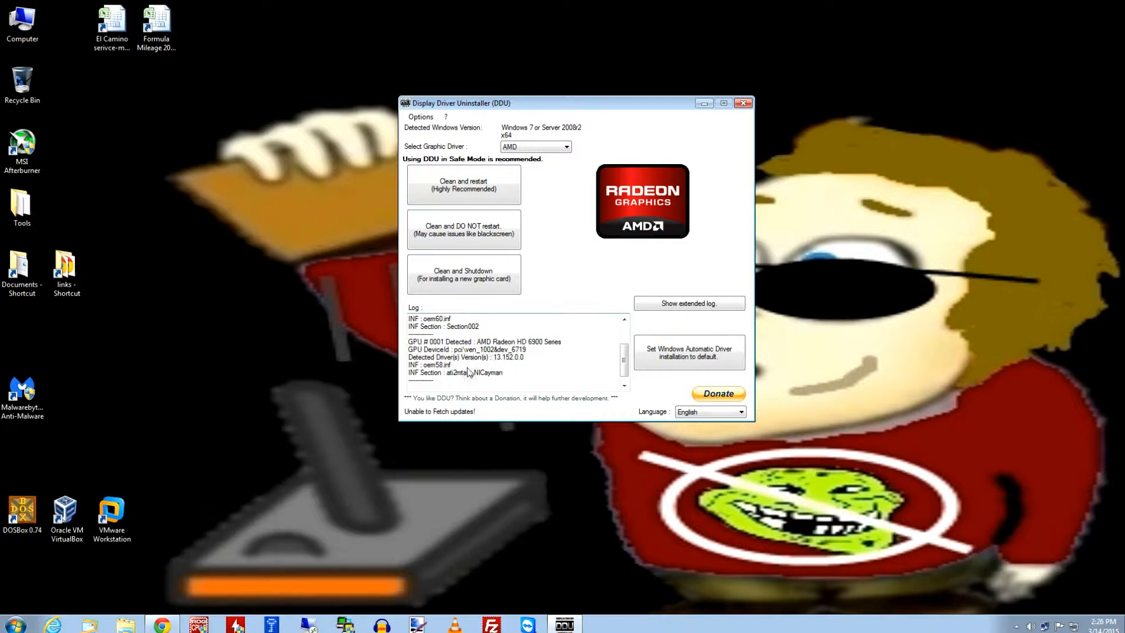
mouse_move(555, 279)
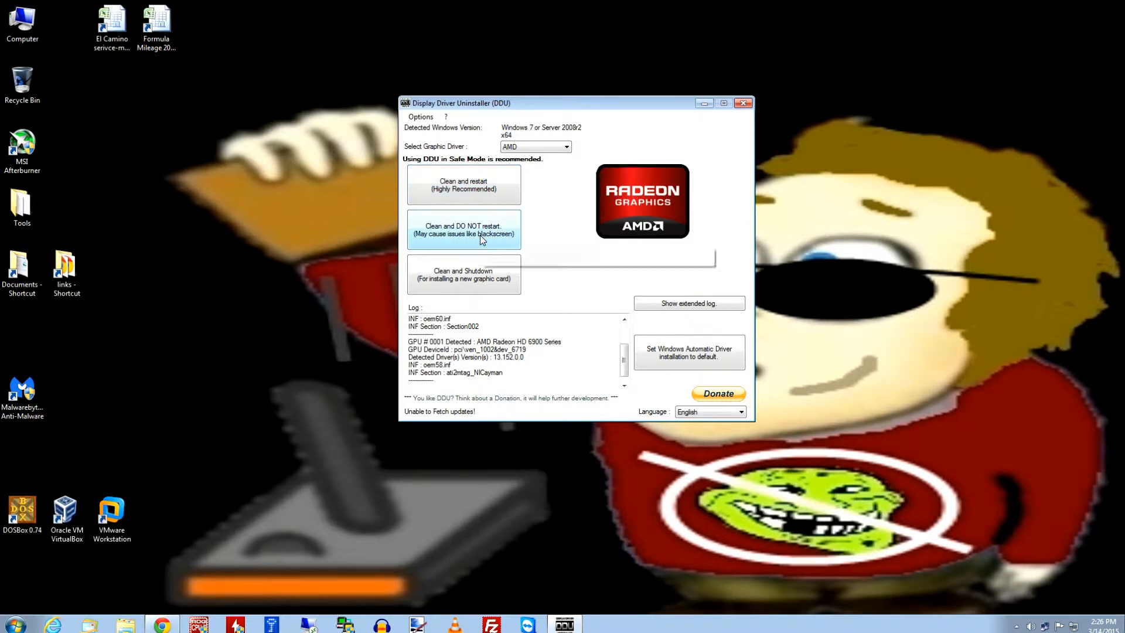
mouse_move(549, 243)
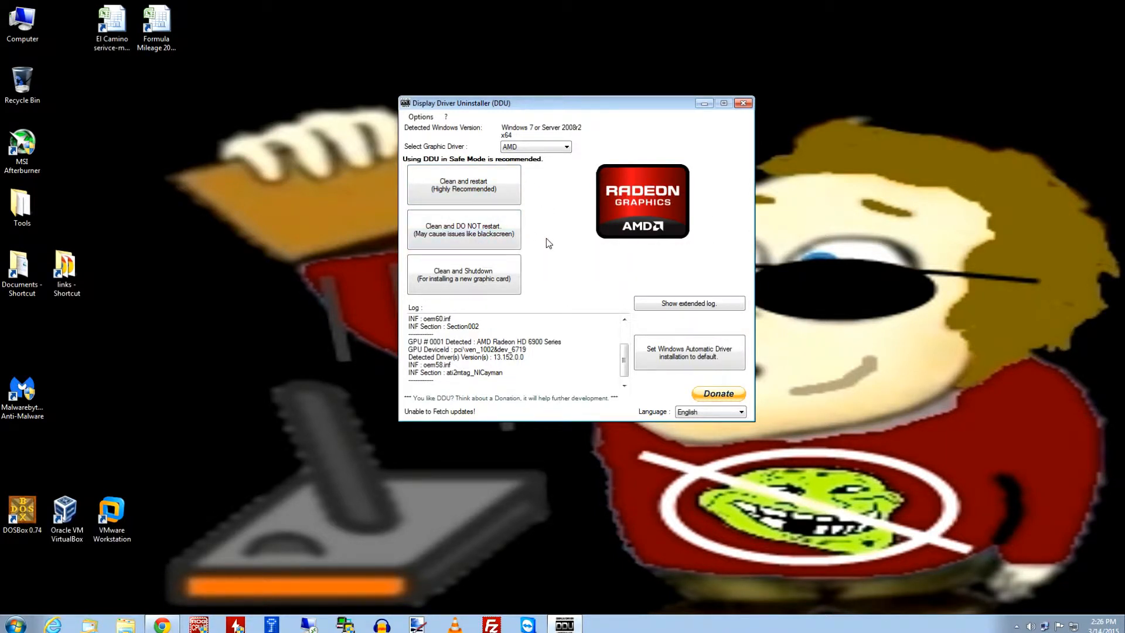
mouse_move(561, 245)
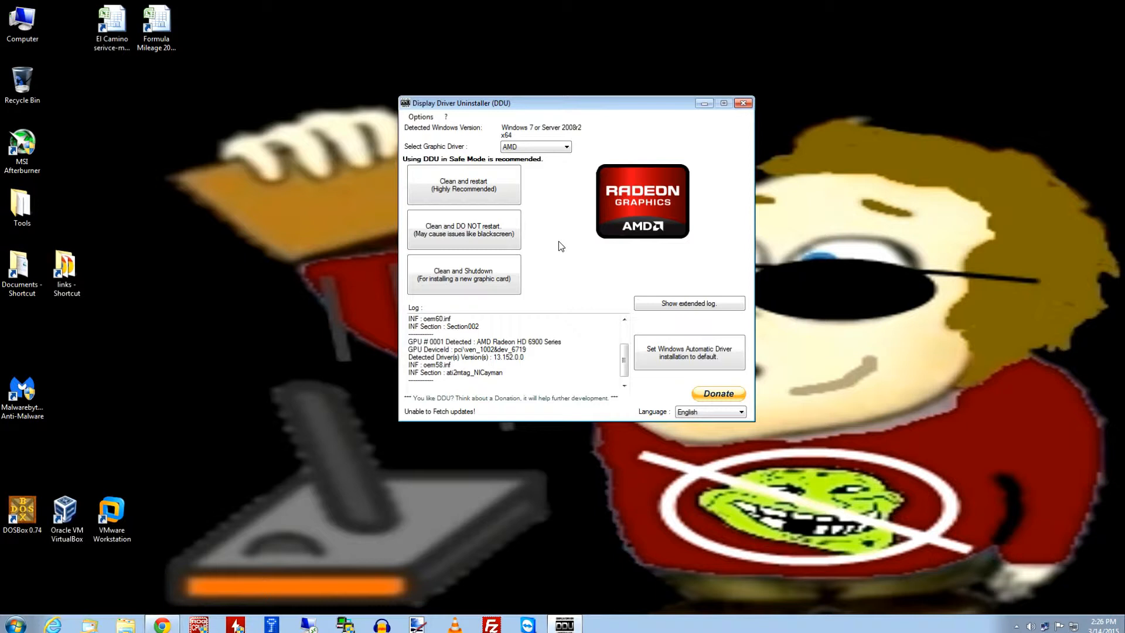
mouse_move(555, 263)
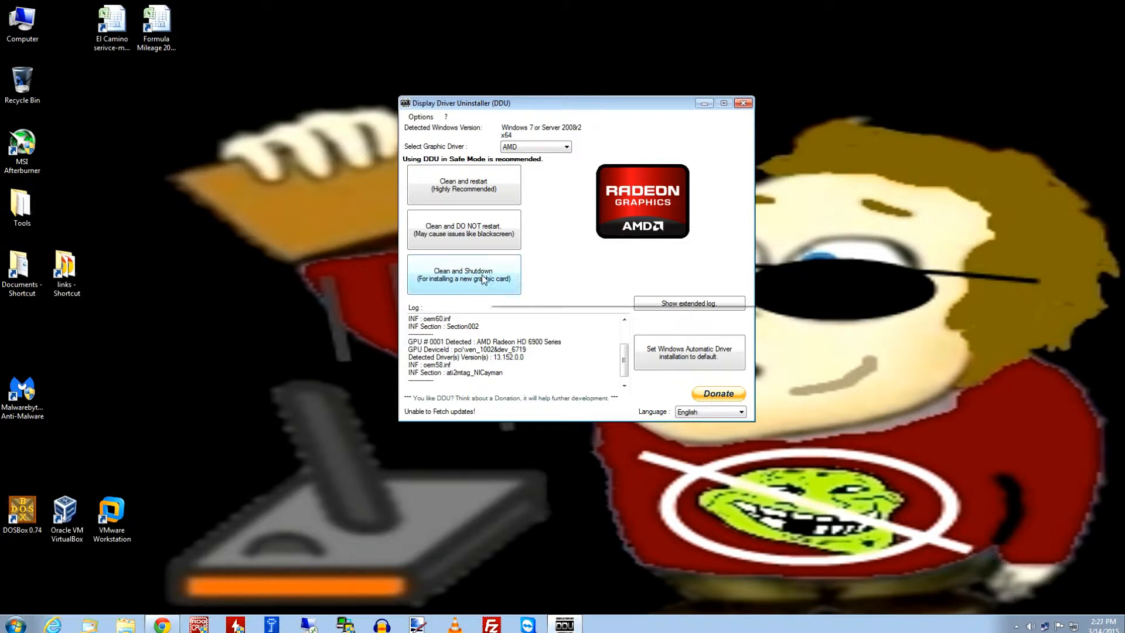
mouse_move(492, 280)
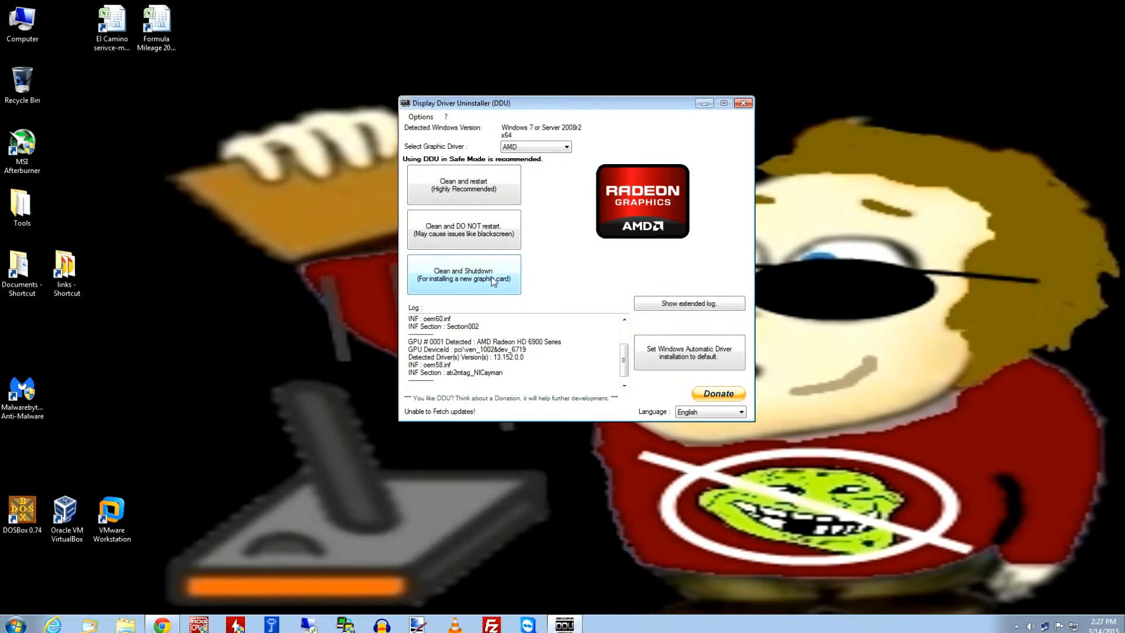
mouse_move(492, 280)
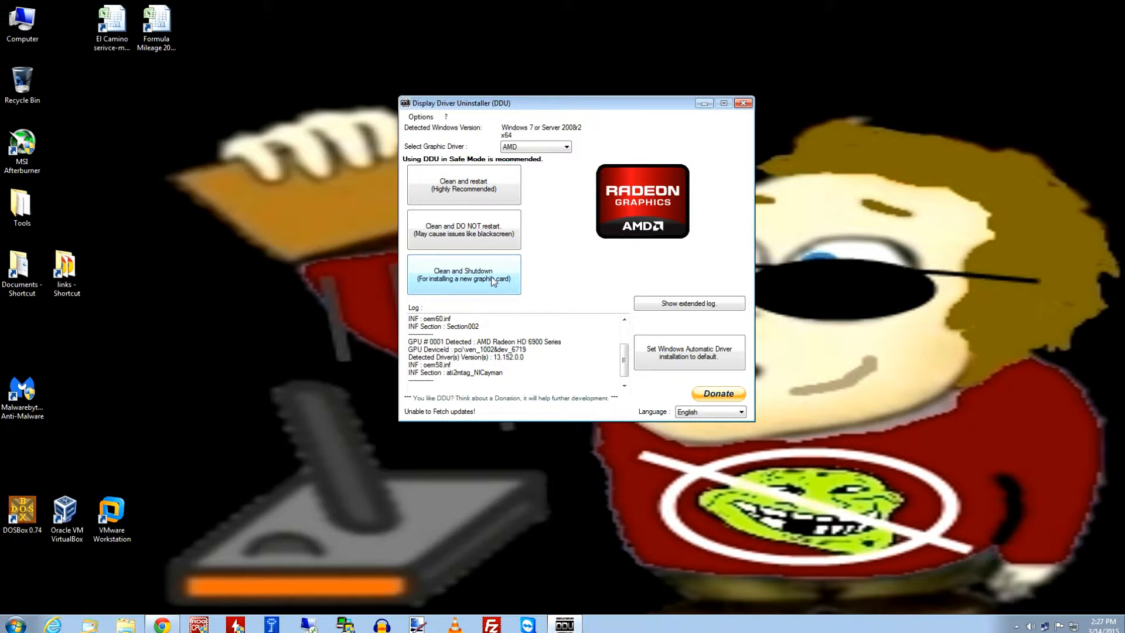
mouse_move(554, 237)
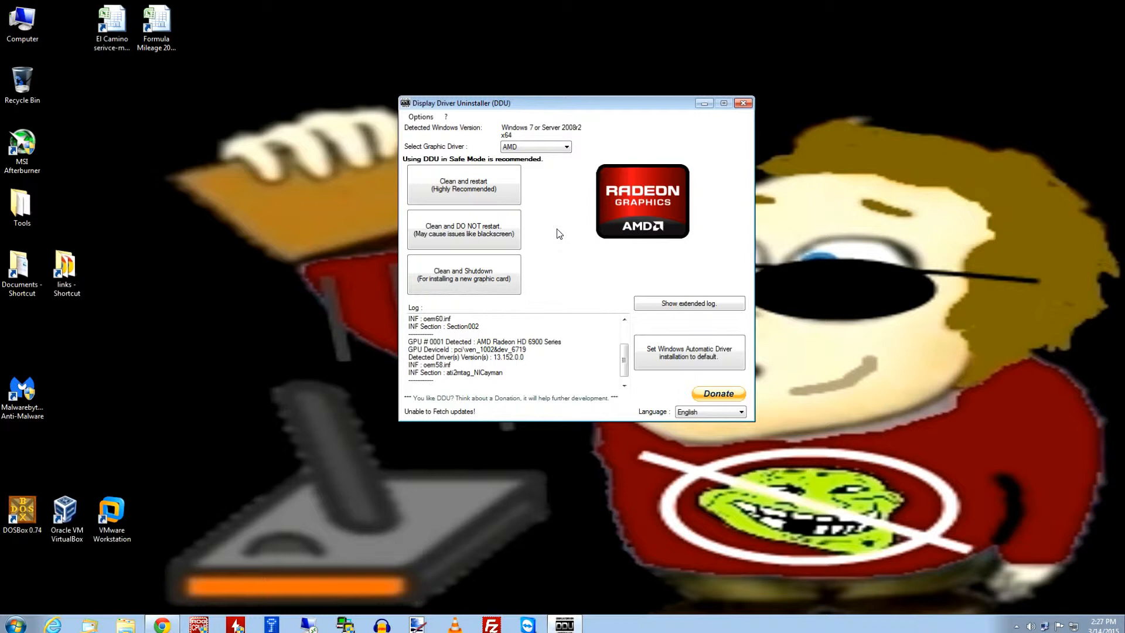
mouse_move(487, 186)
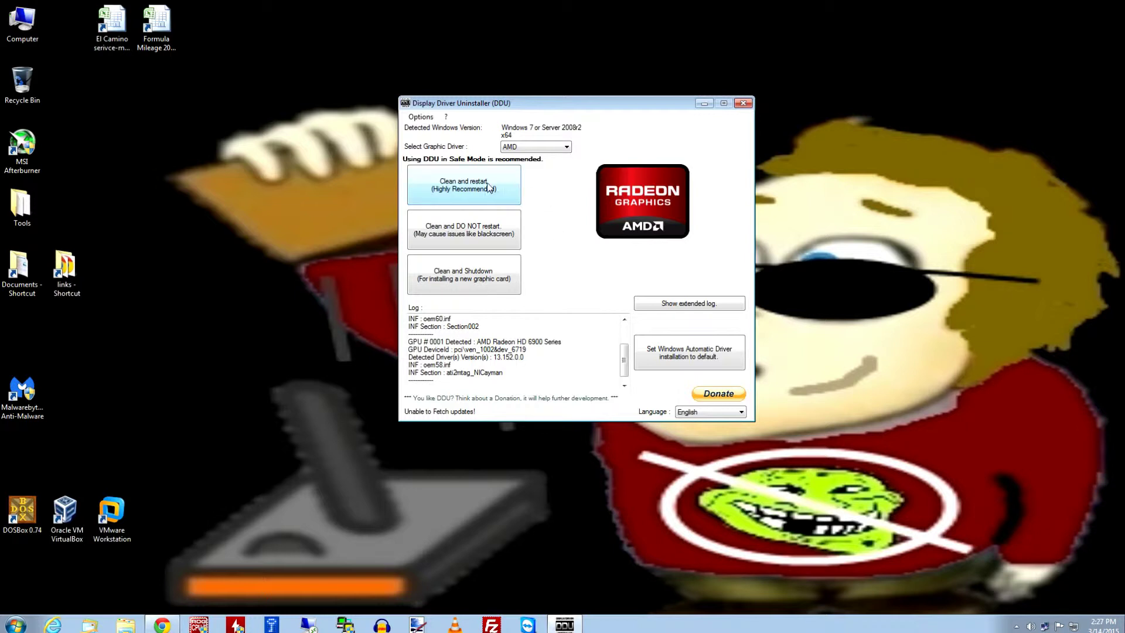
mouse_move(487, 187)
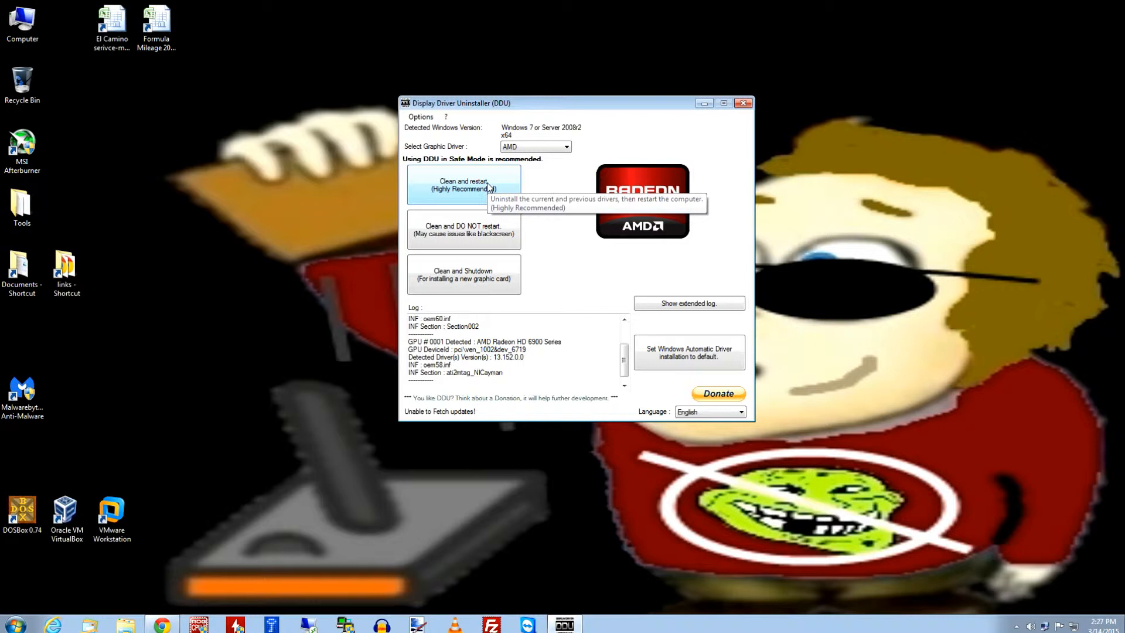
mouse_move(657, 300)
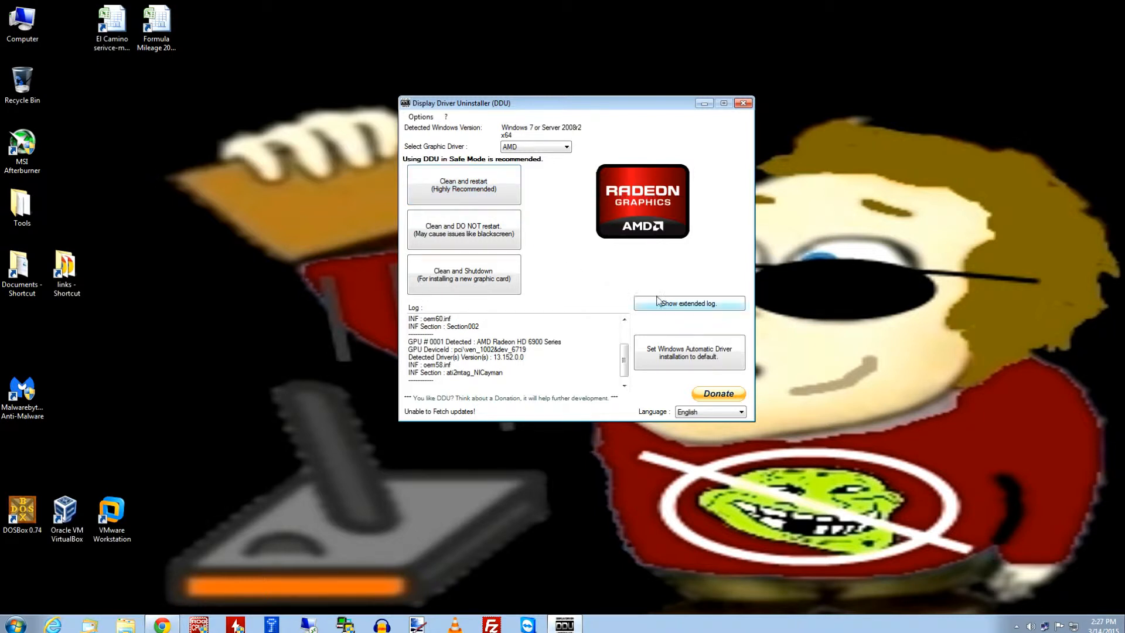
left_click(689, 303)
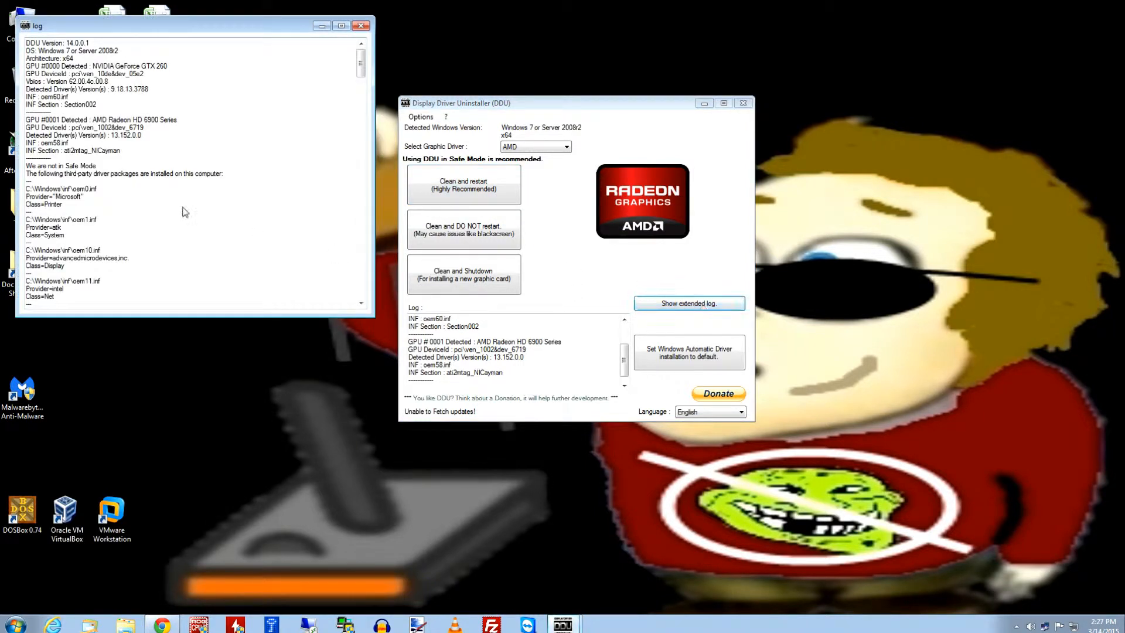
scroll("down", 3)
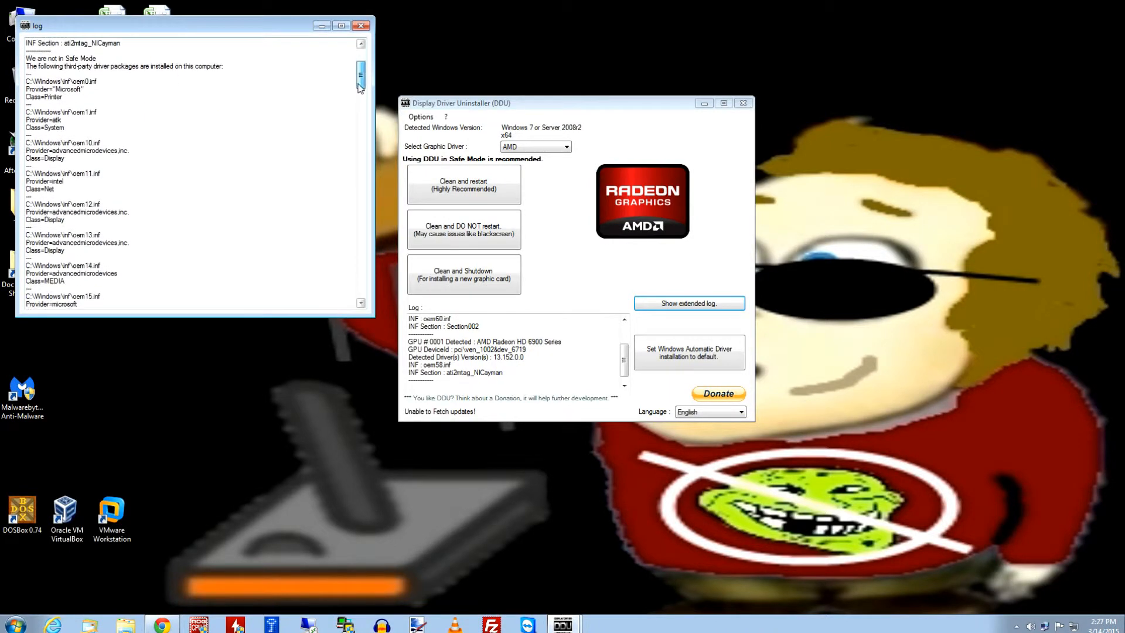
left_click_drag(361, 76, 361, 190)
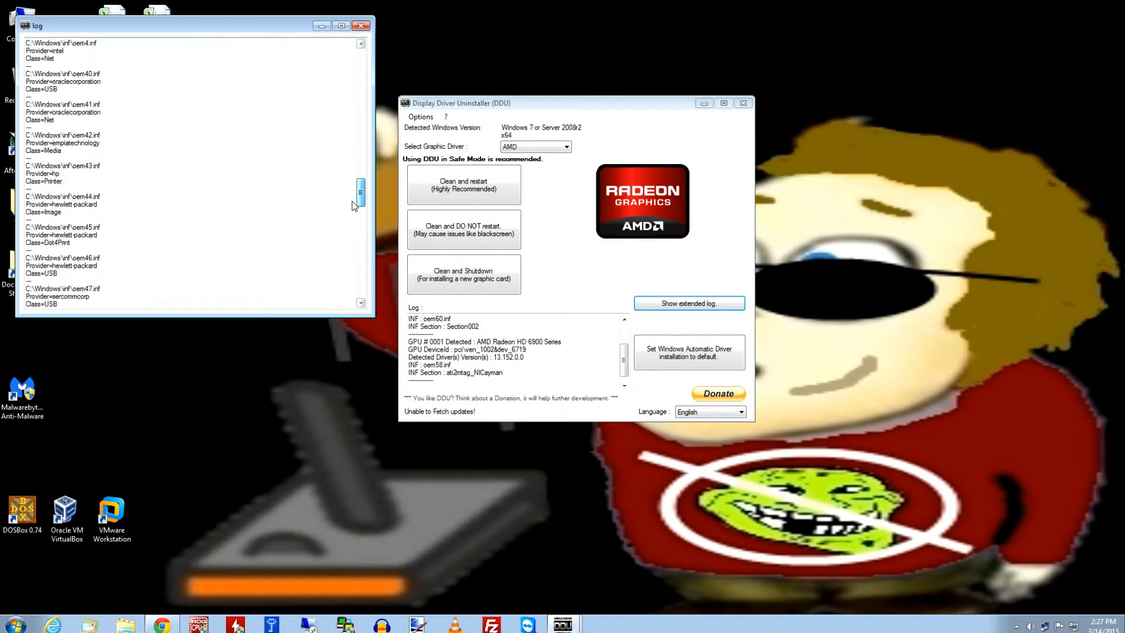
left_click(361, 26)
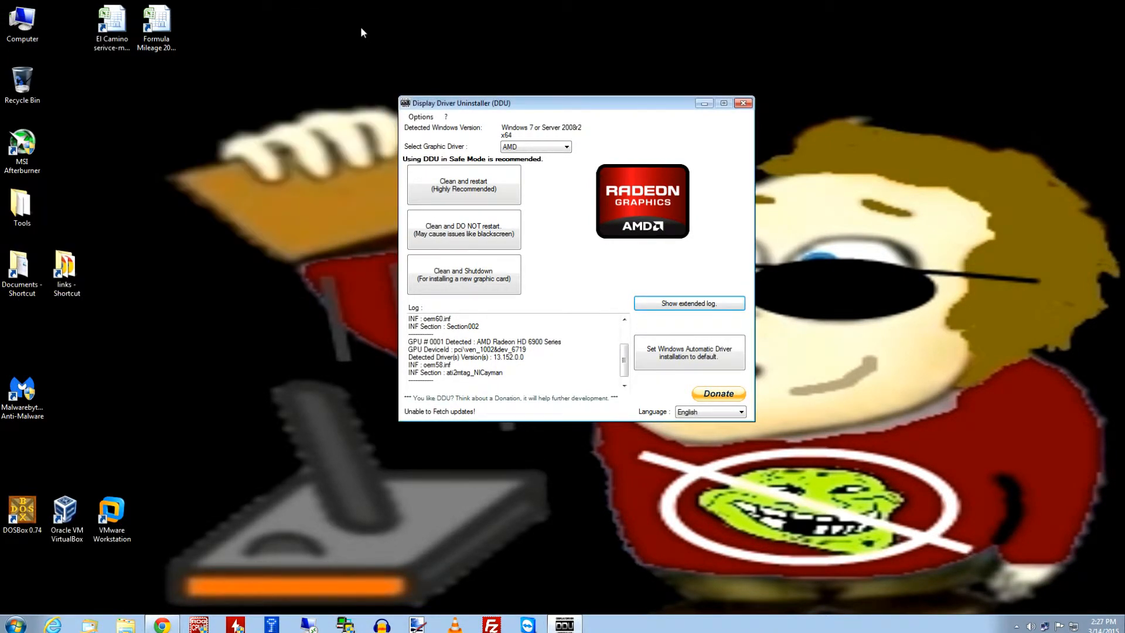
mouse_move(723, 295)
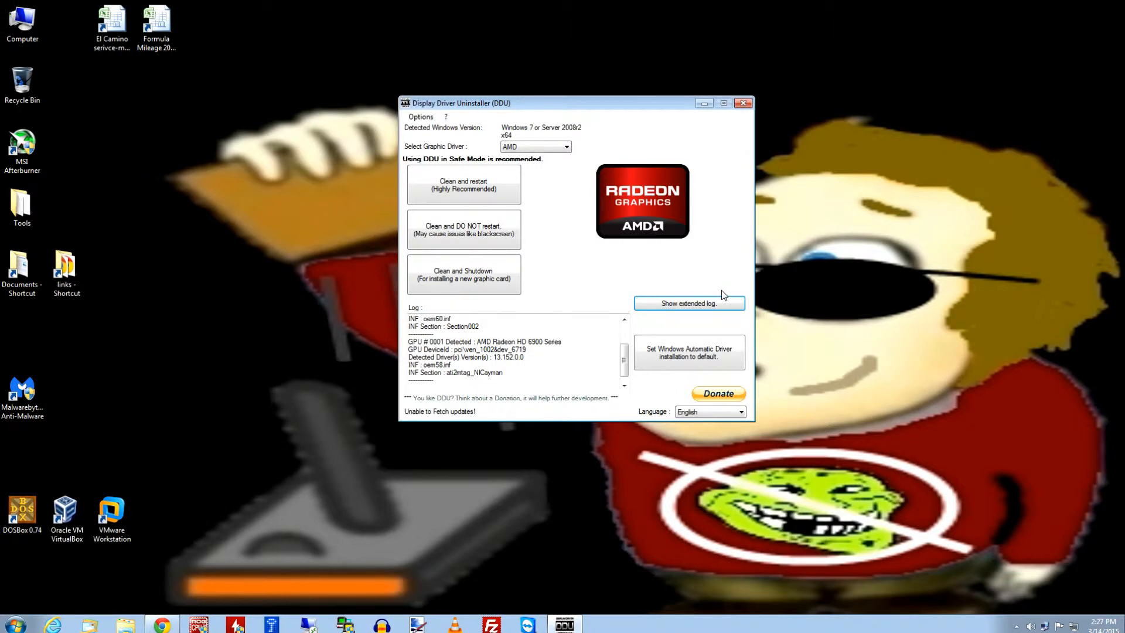
mouse_move(715, 300)
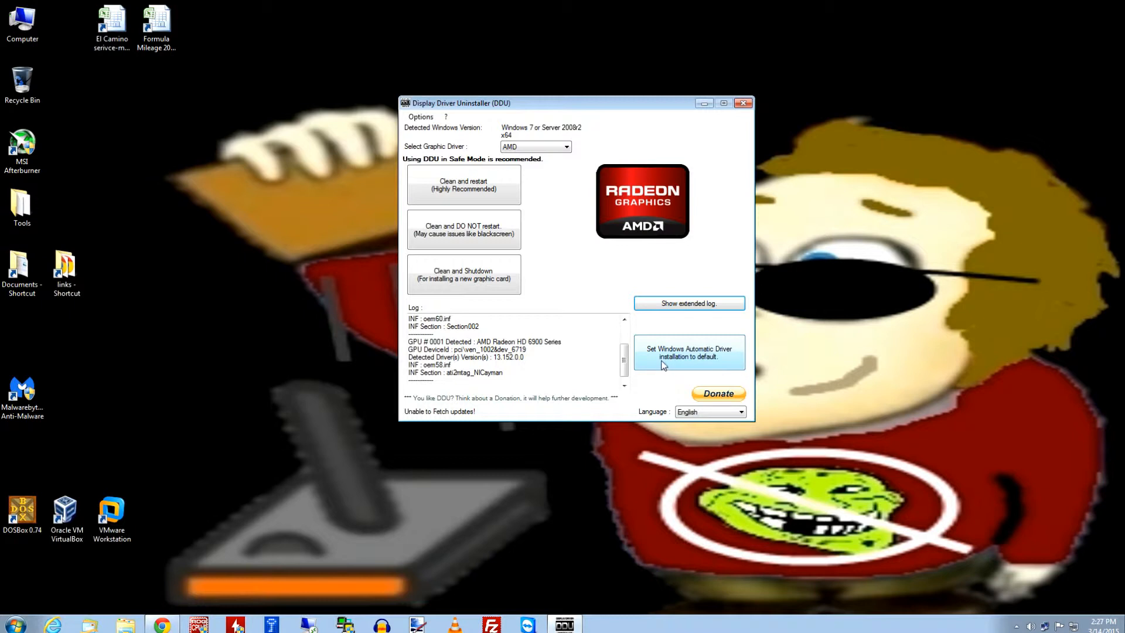
mouse_move(714, 361)
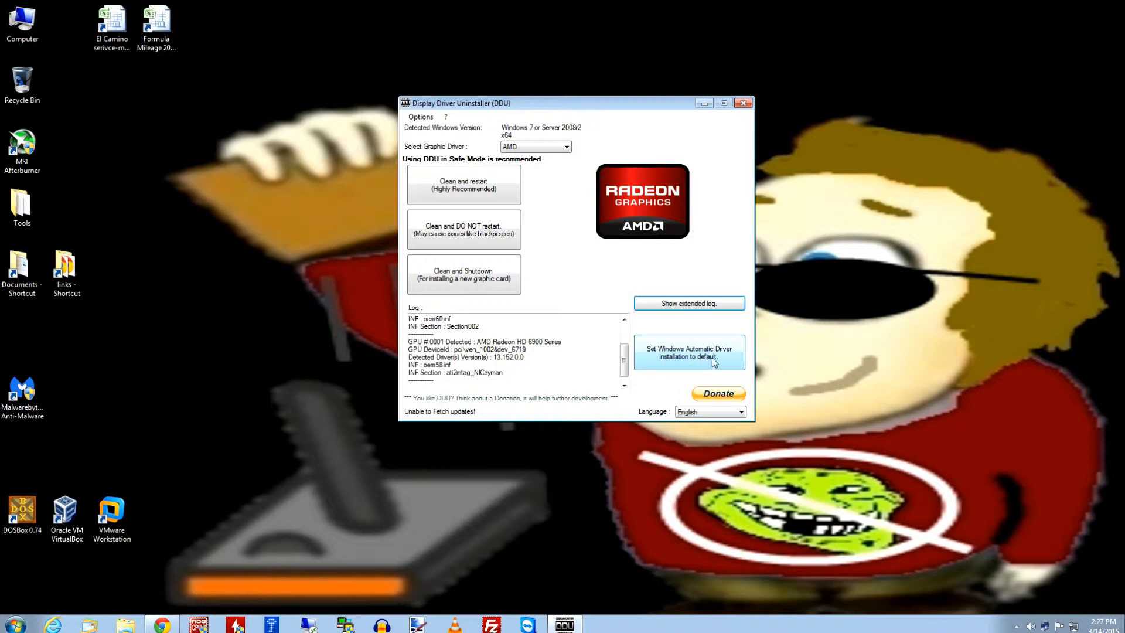
mouse_move(688, 356)
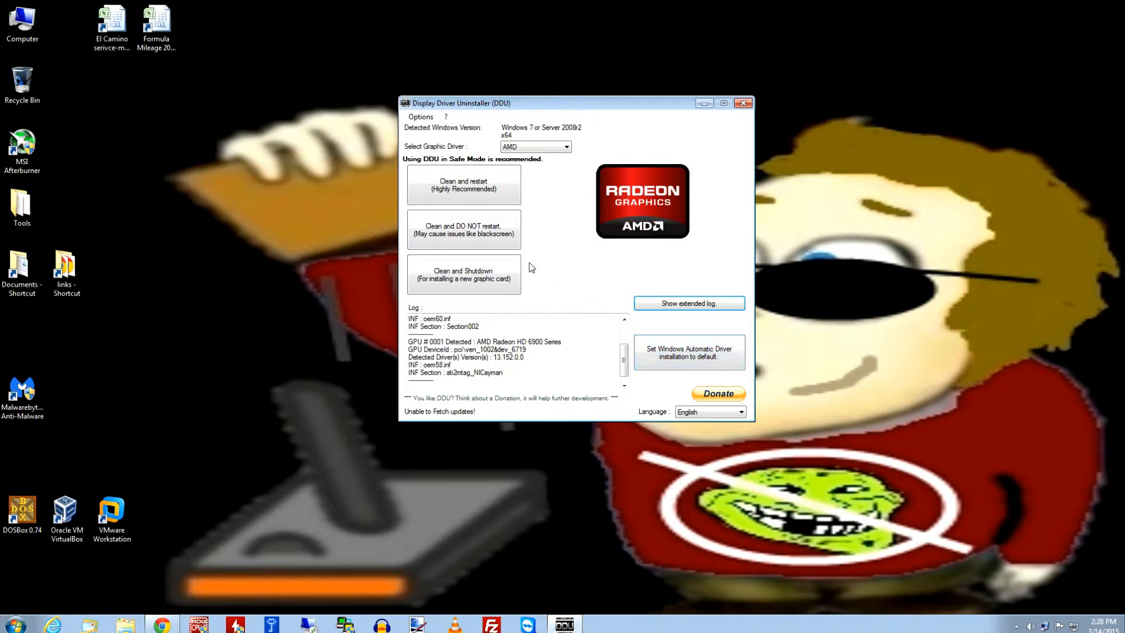
mouse_move(579, 268)
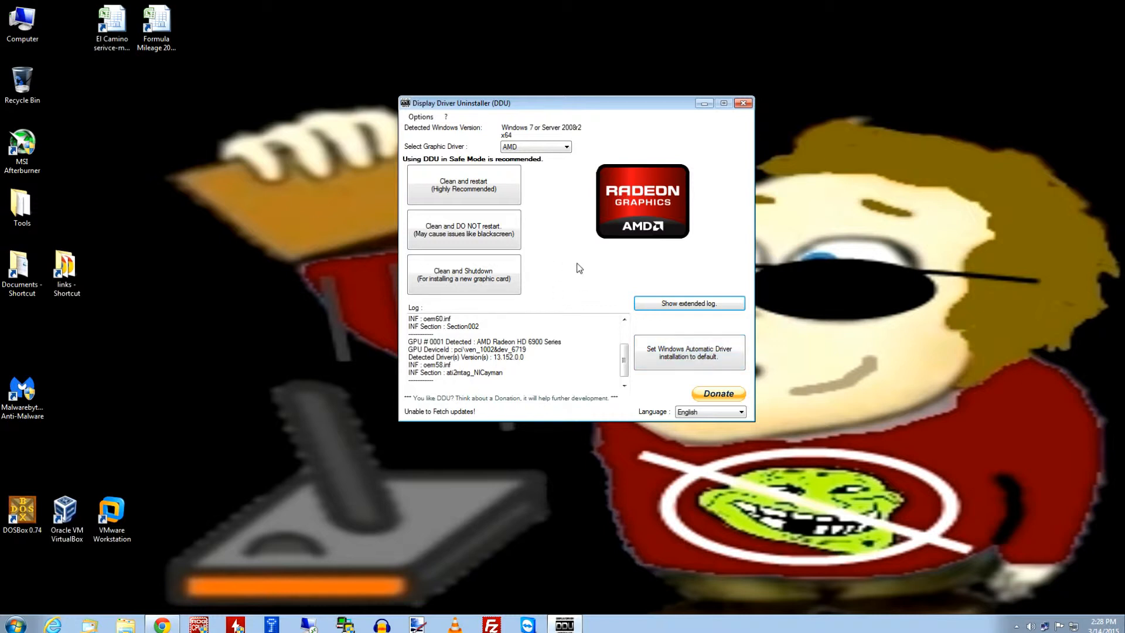
mouse_move(566, 257)
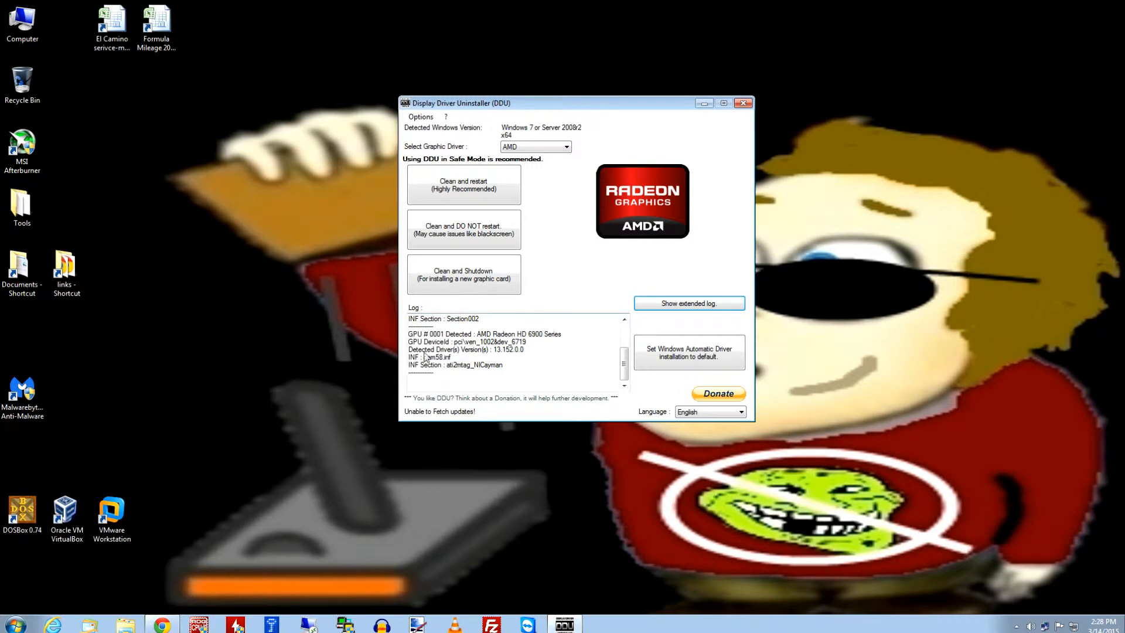
mouse_move(598, 354)
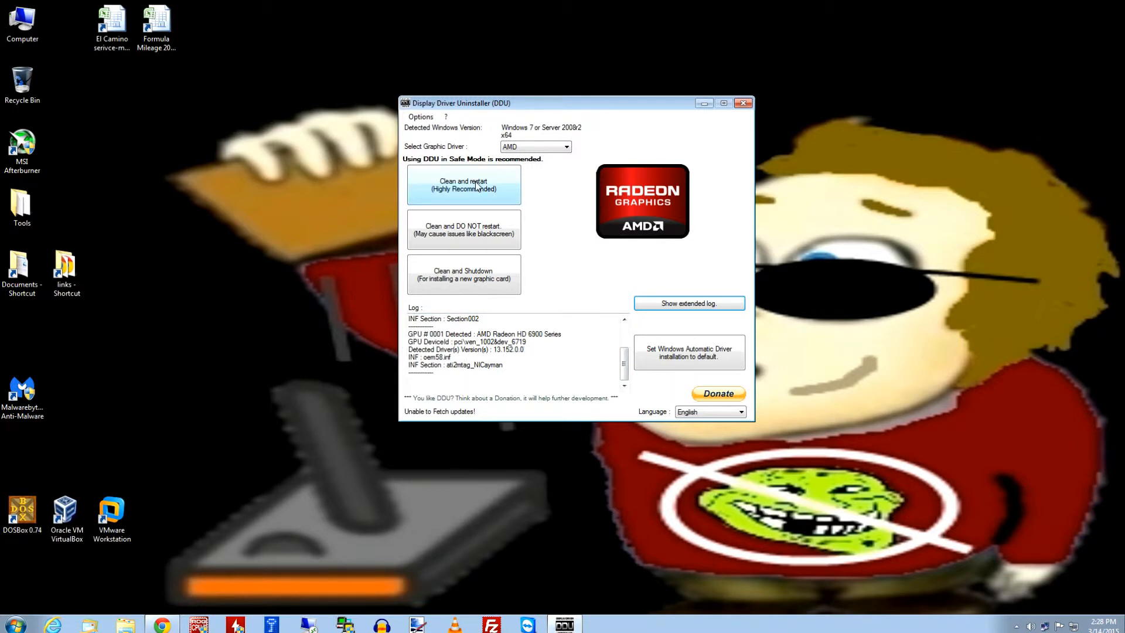
mouse_move(476, 187)
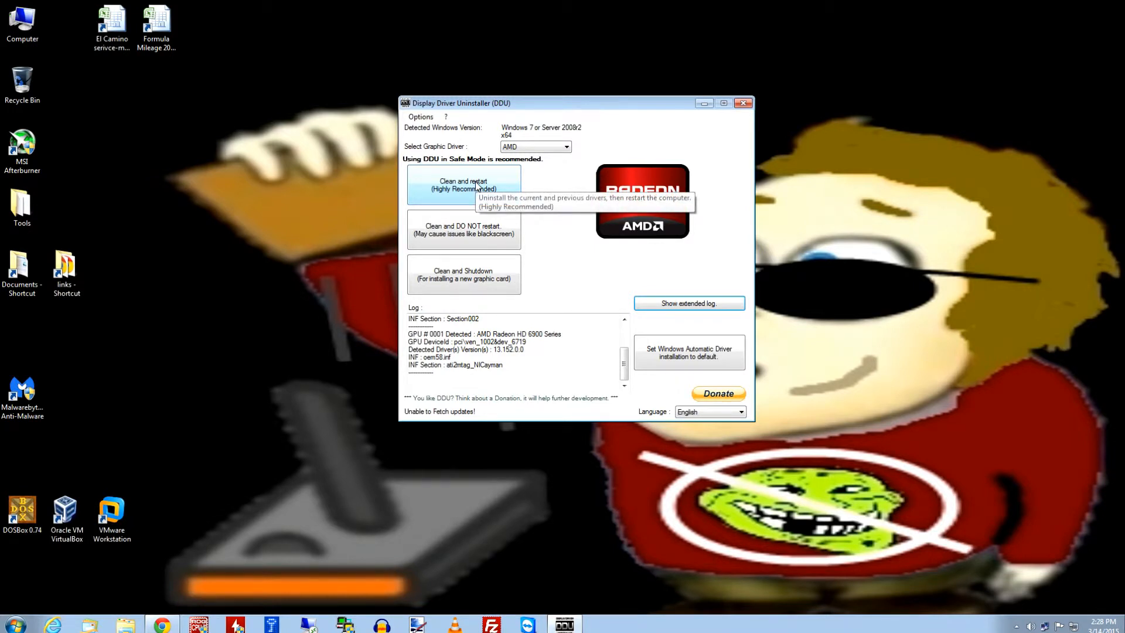
Step: Start the AMD 'Clean and restart' so DDU logs creating a system restore point
left_click(464, 184)
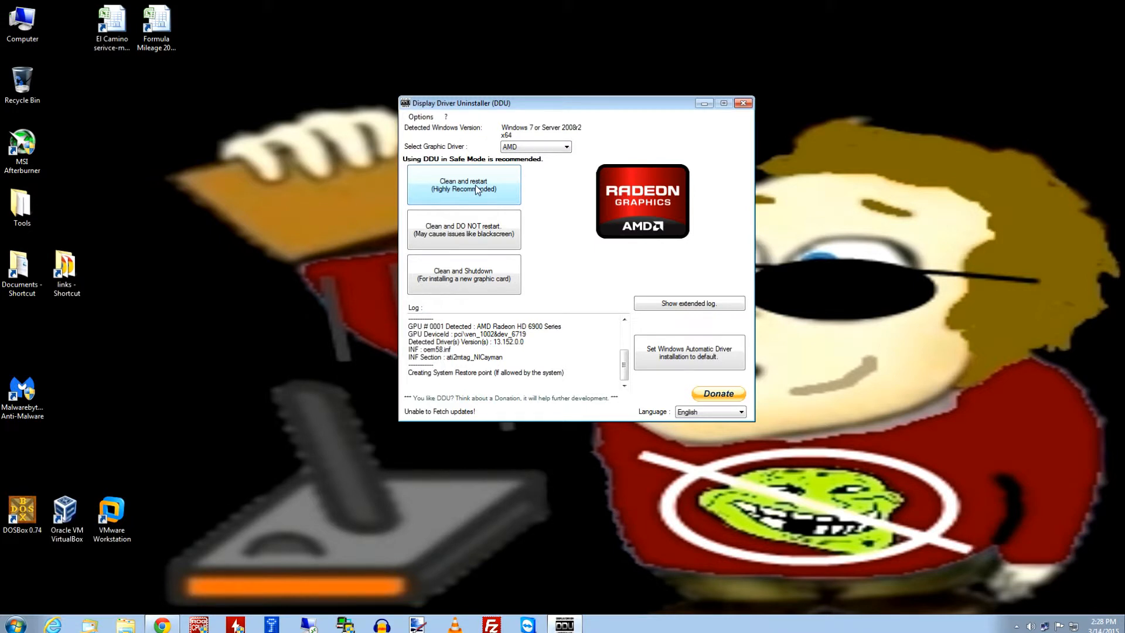
mouse_move(900, 251)
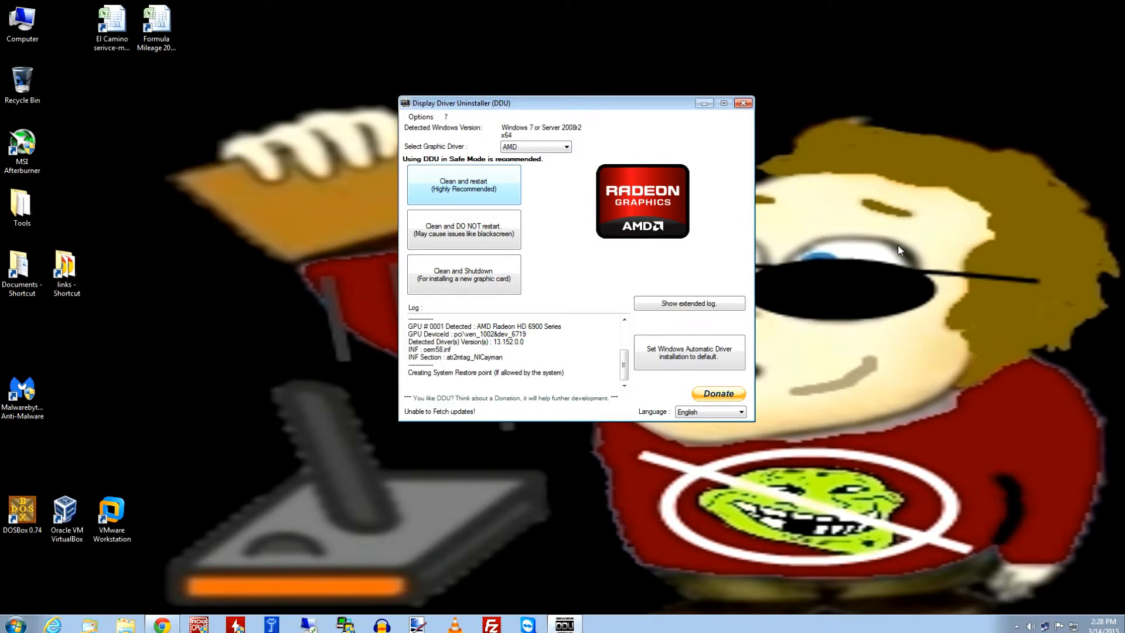
left_click(743, 102)
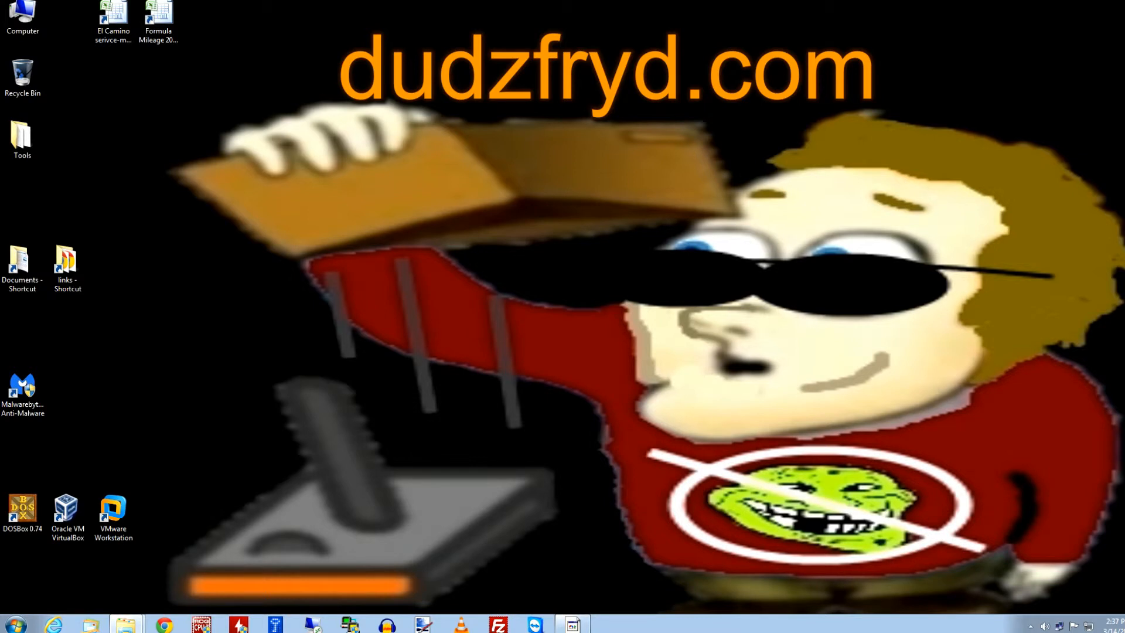
mouse_move(684, 247)
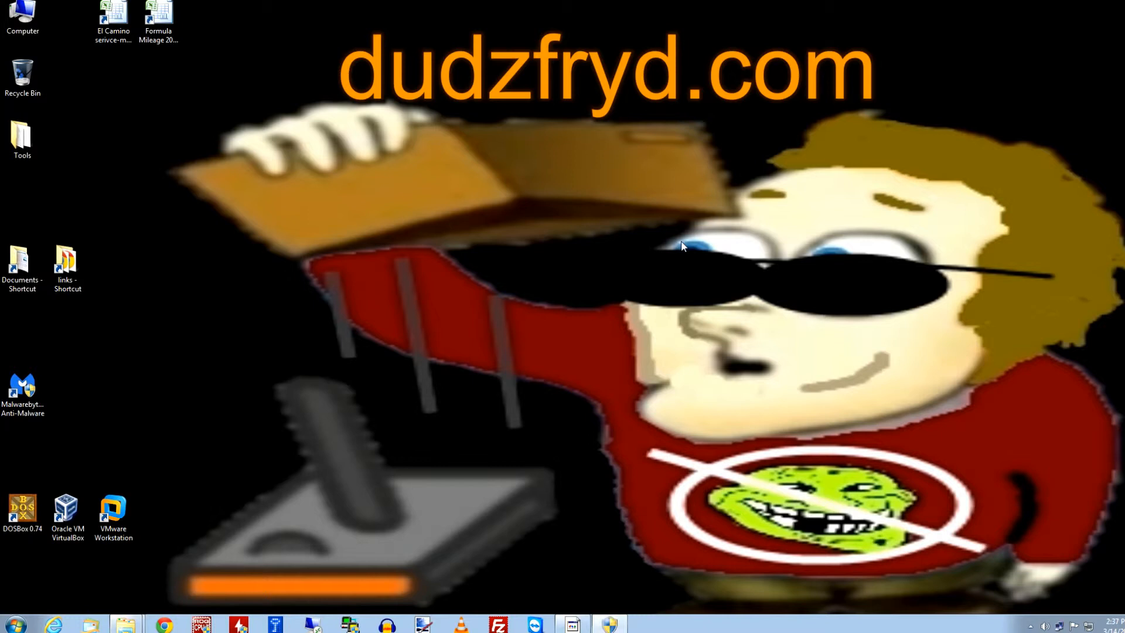
mouse_move(987, 276)
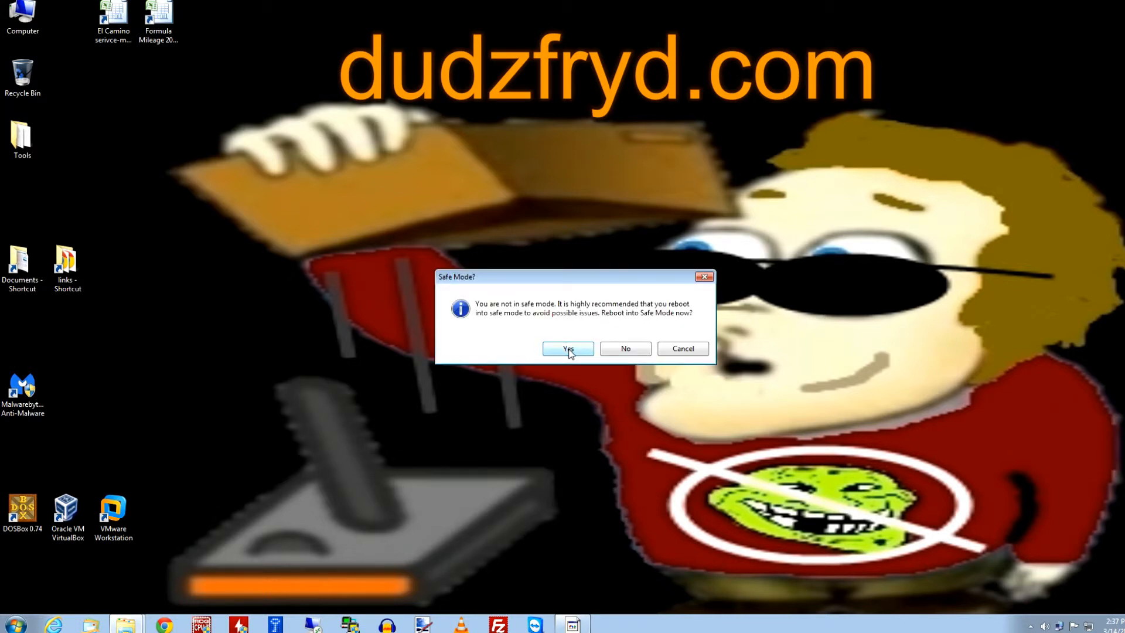
mouse_move(535, 281)
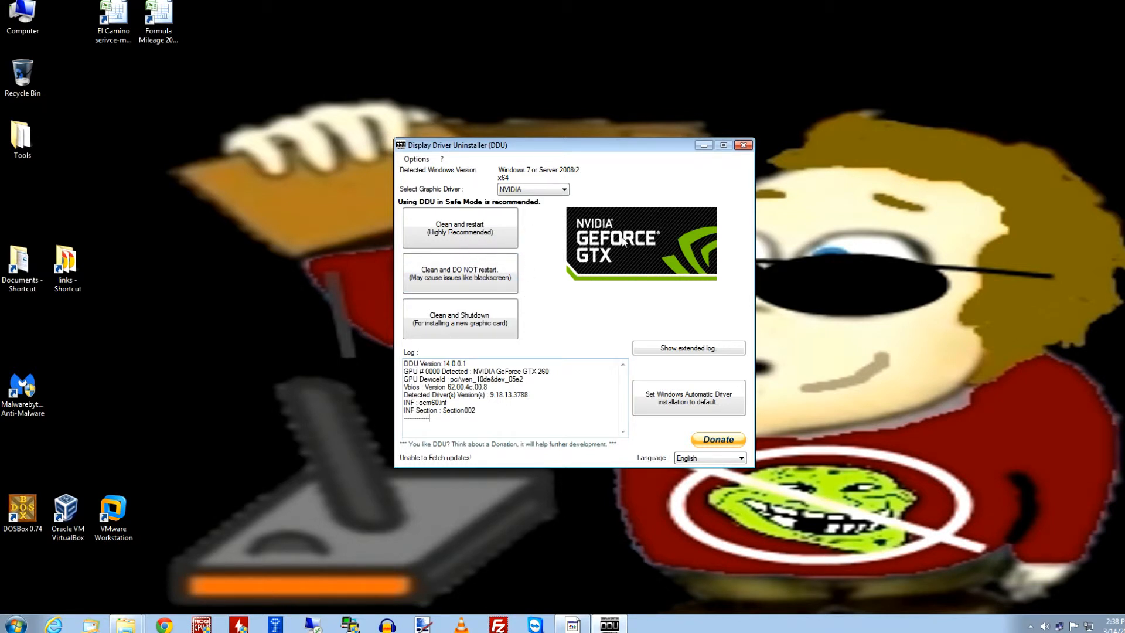
left_click(562, 190)
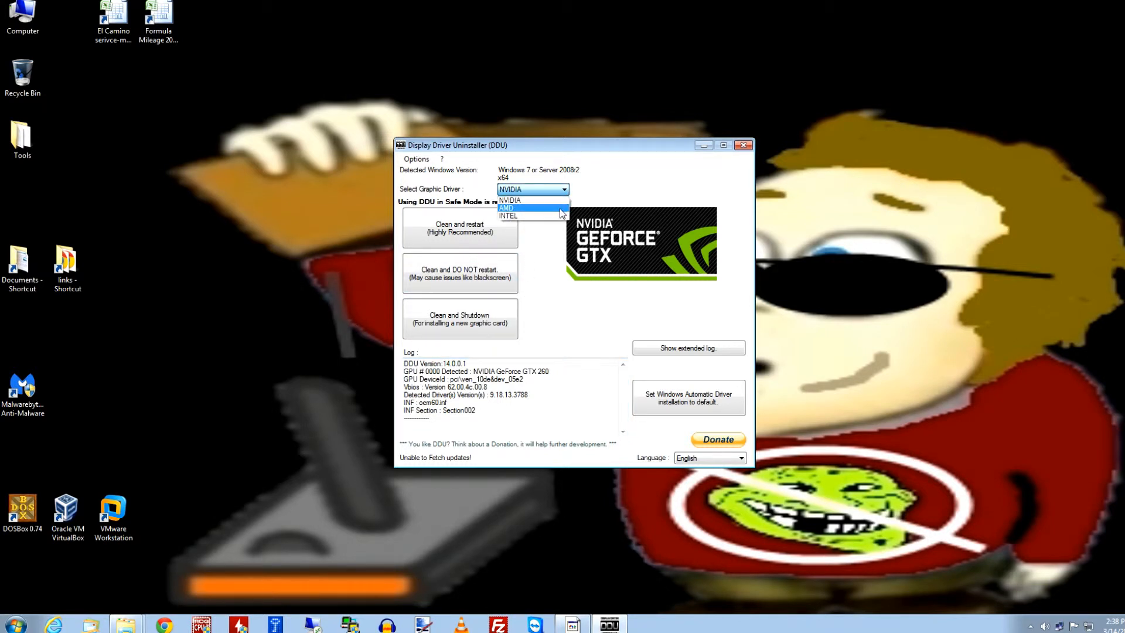
left_click(508, 216)
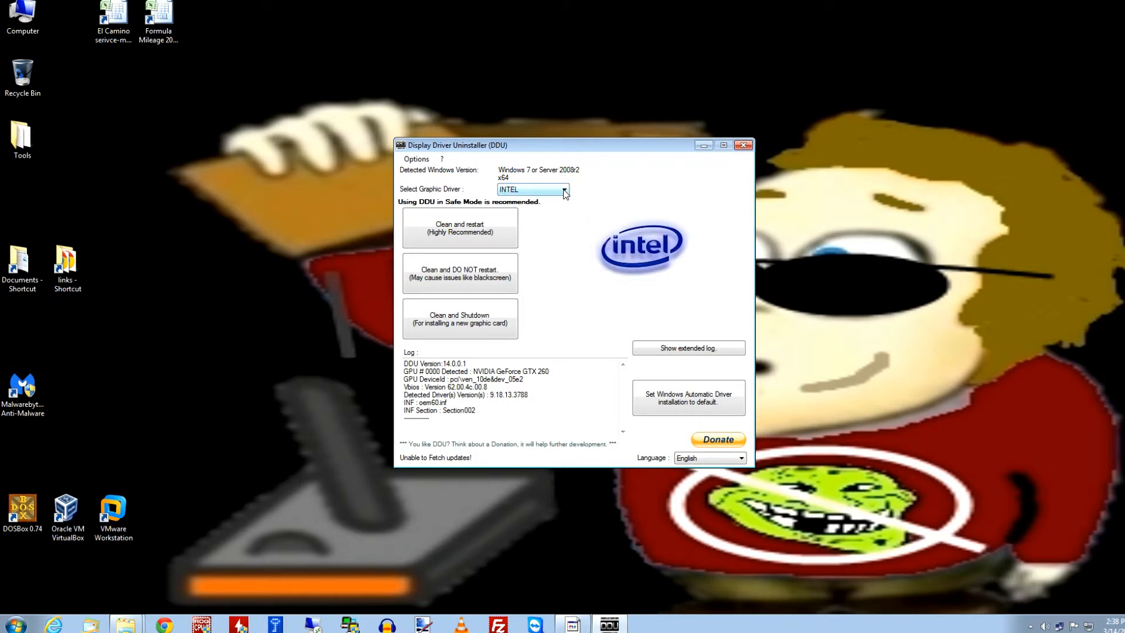
left_click(564, 189)
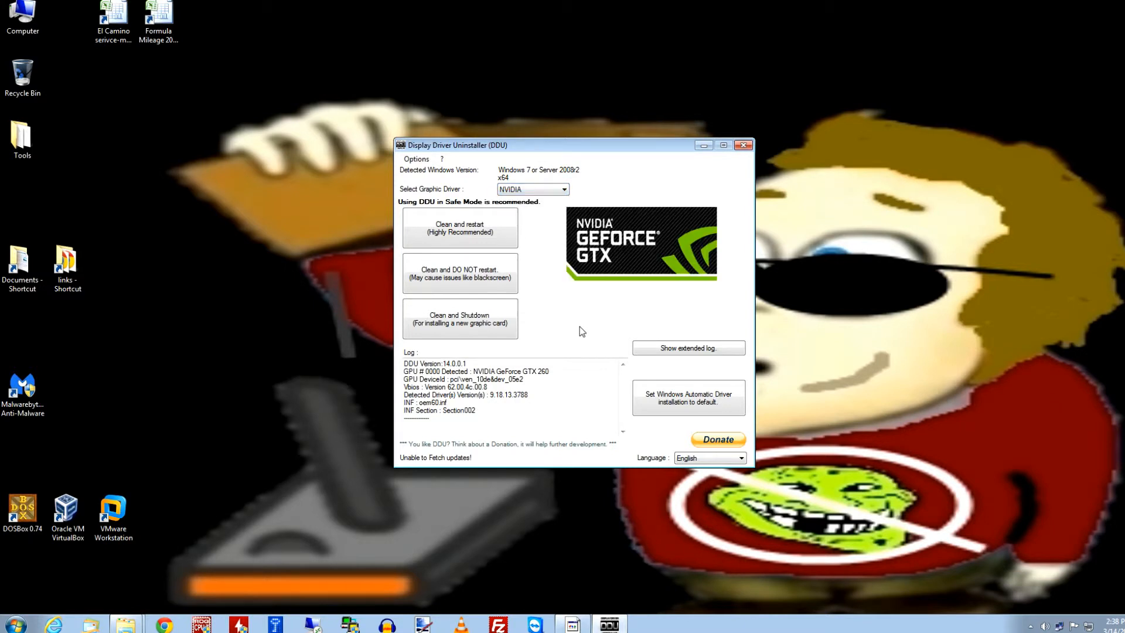